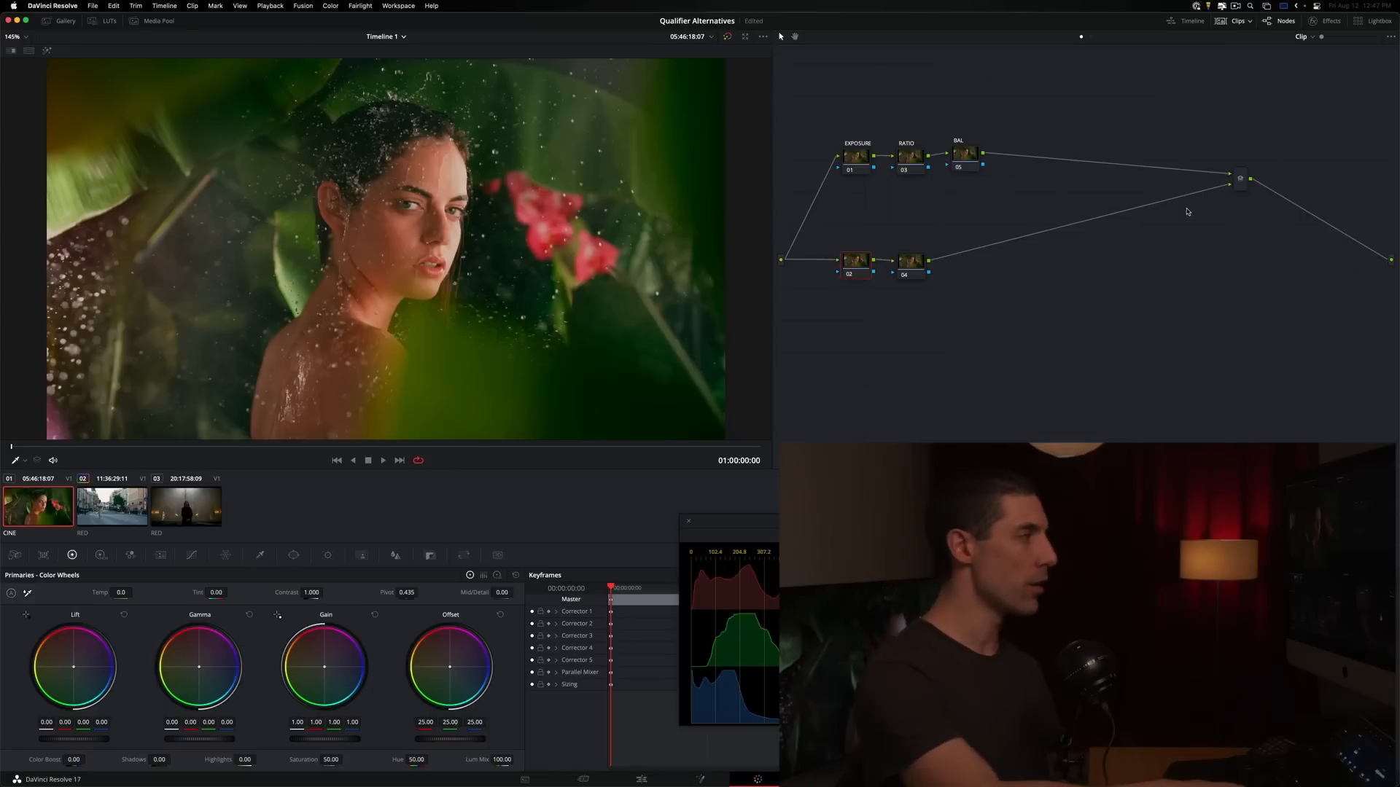
pyautogui.moveTo(732, 513)
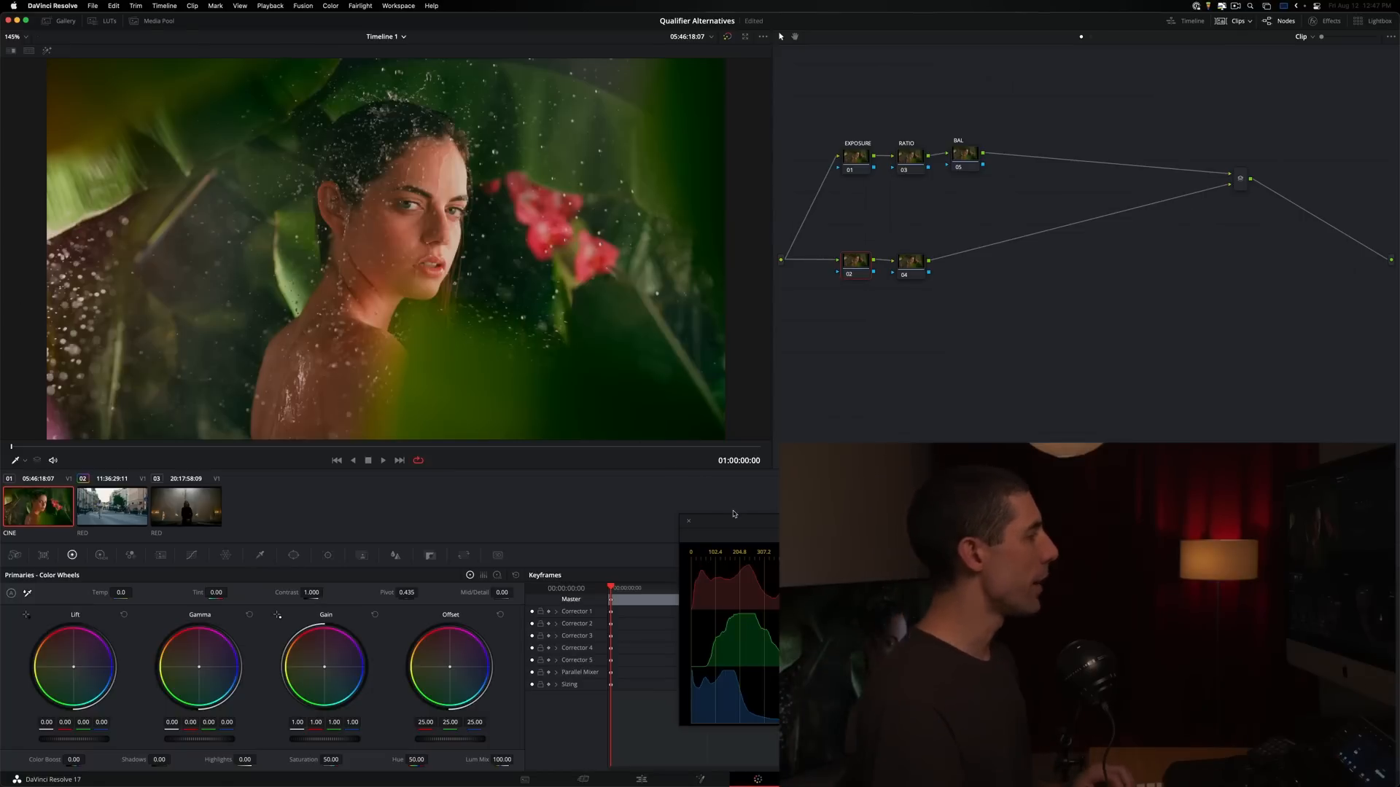
# - Close the floating histogram scope, leaving the portrait clip's node grade in view
pyautogui.click(688, 520)
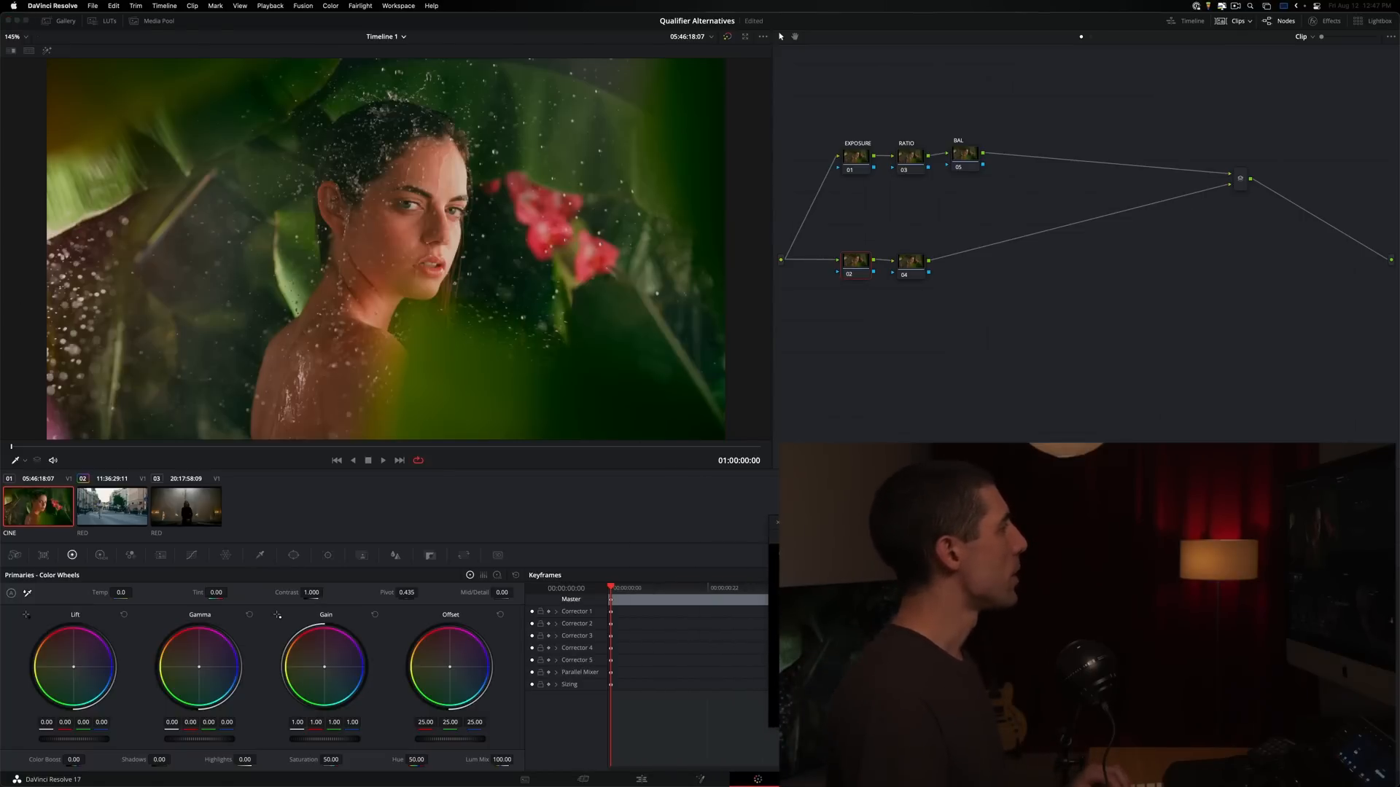
pyautogui.moveTo(899, 360)
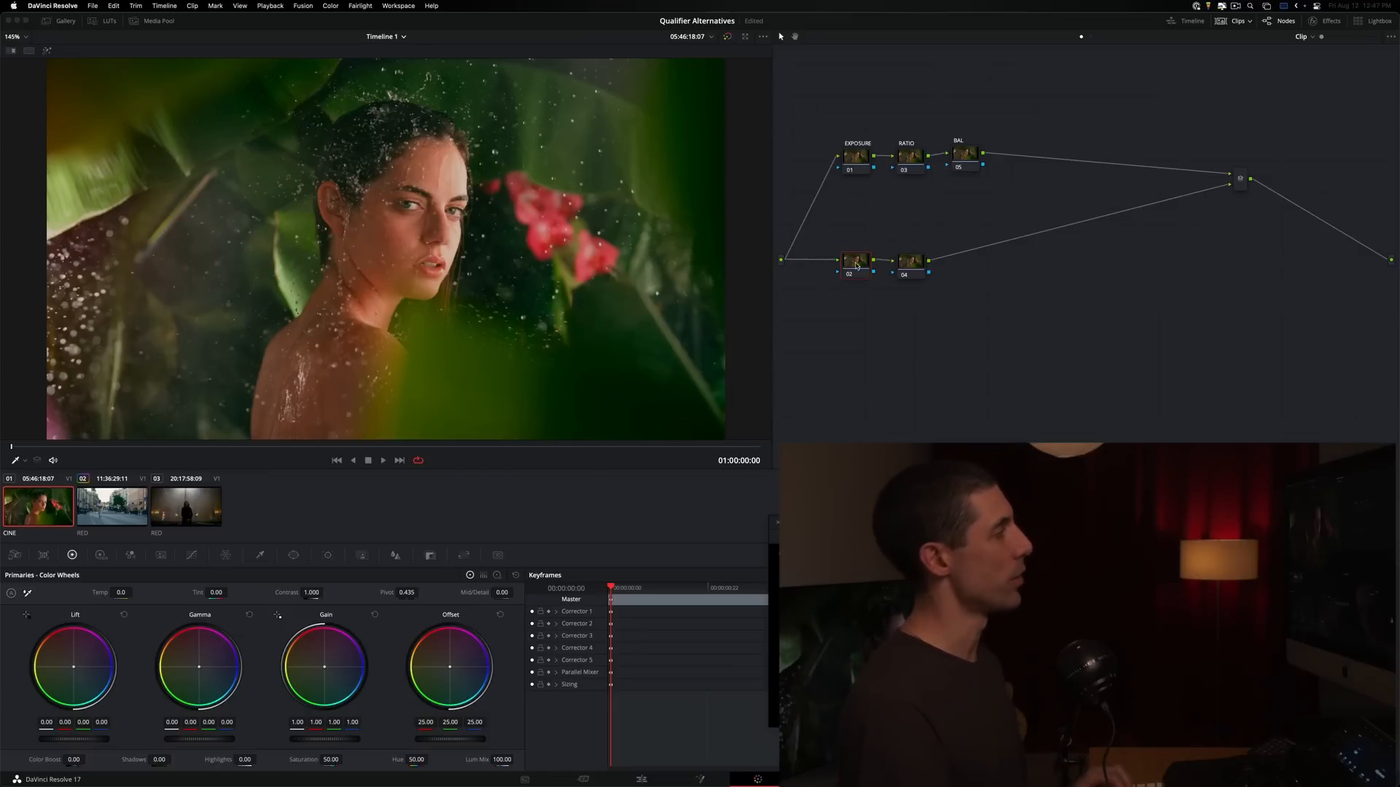
pyautogui.moveTo(881, 210)
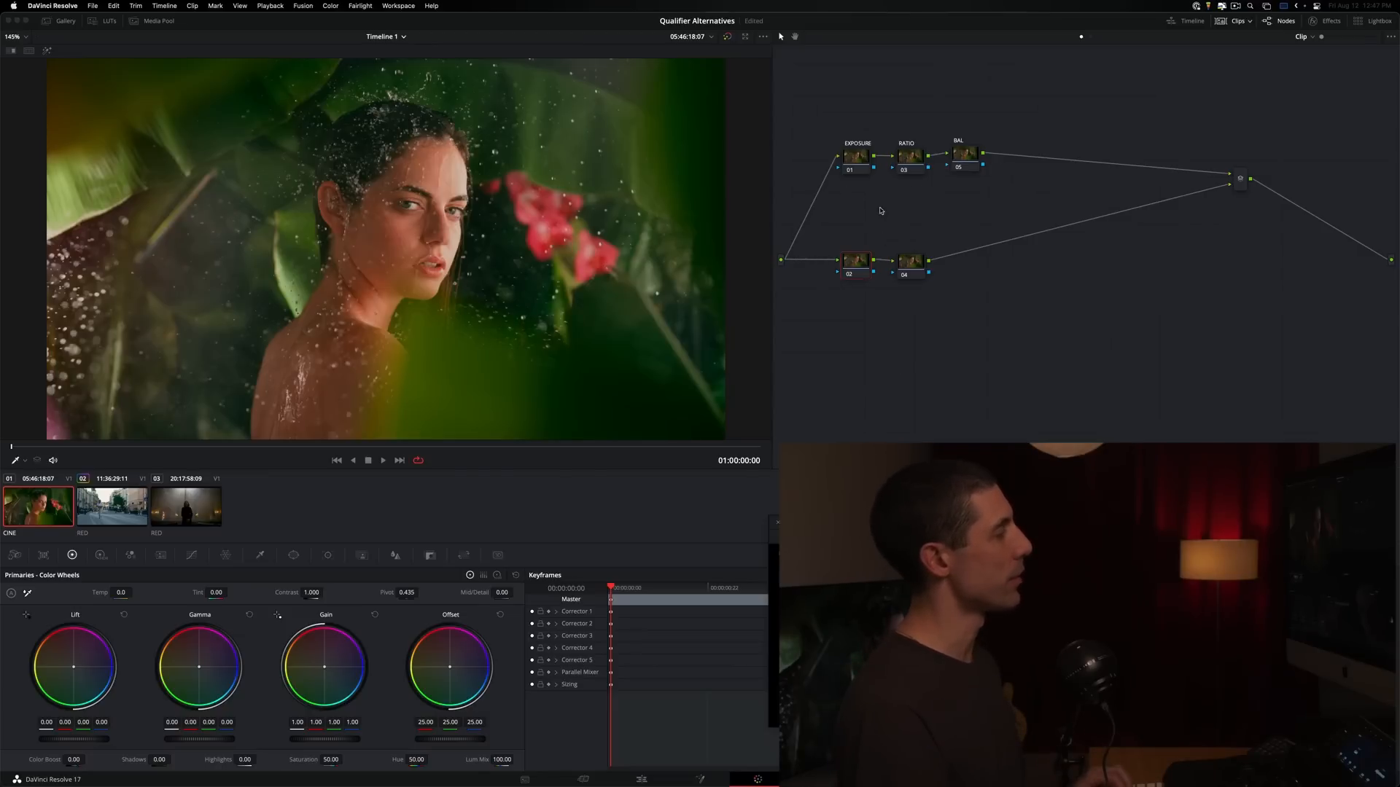
pyautogui.moveTo(933, 293)
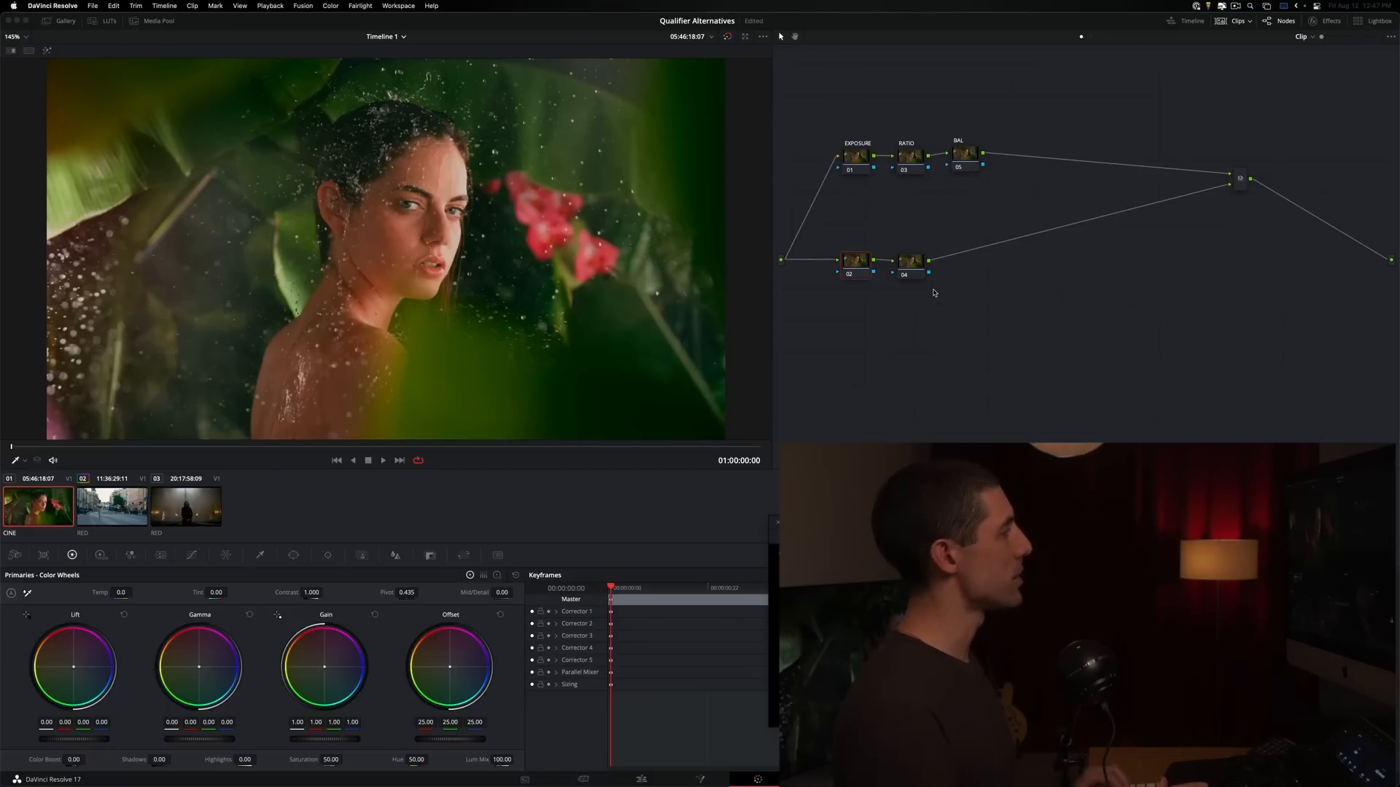
pyautogui.moveTo(884, 149)
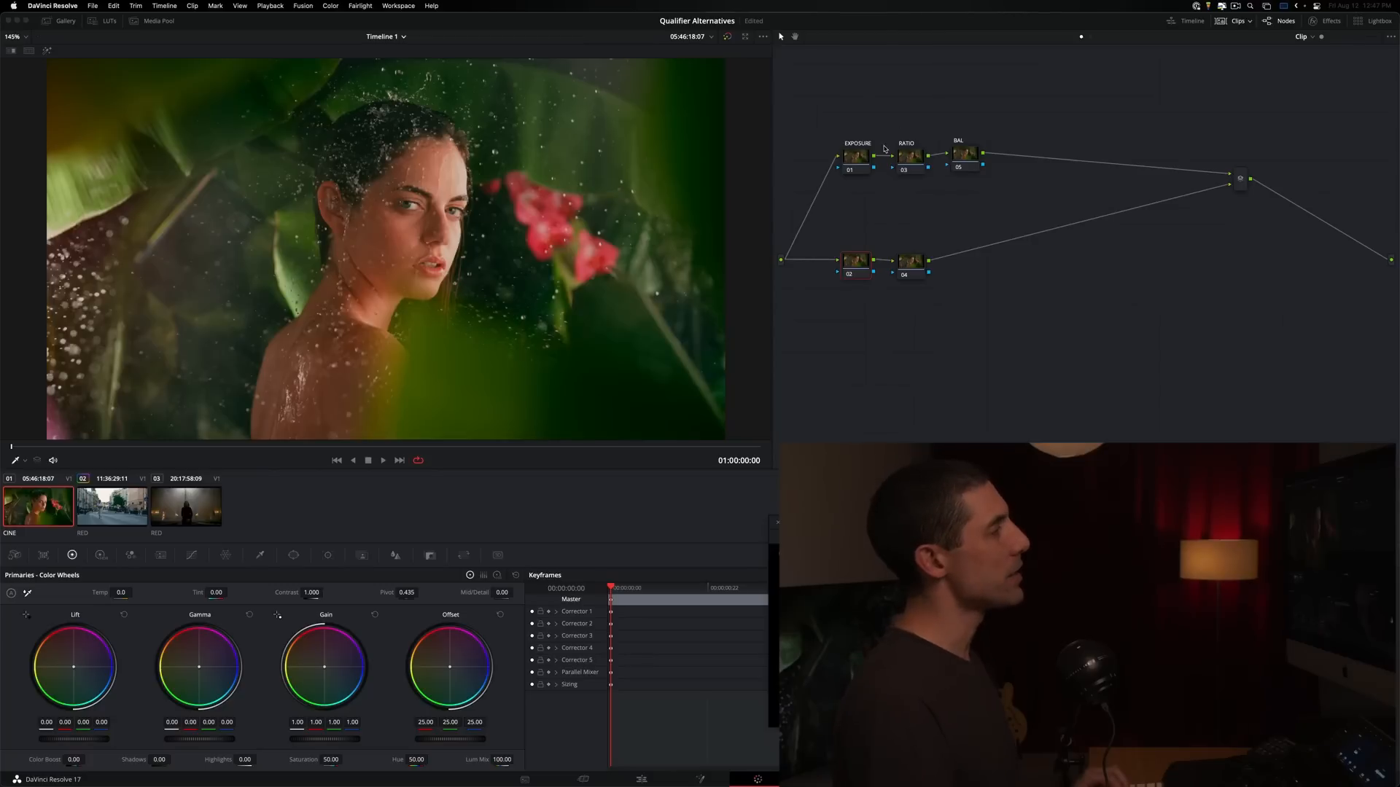
pyautogui.moveTo(896, 201)
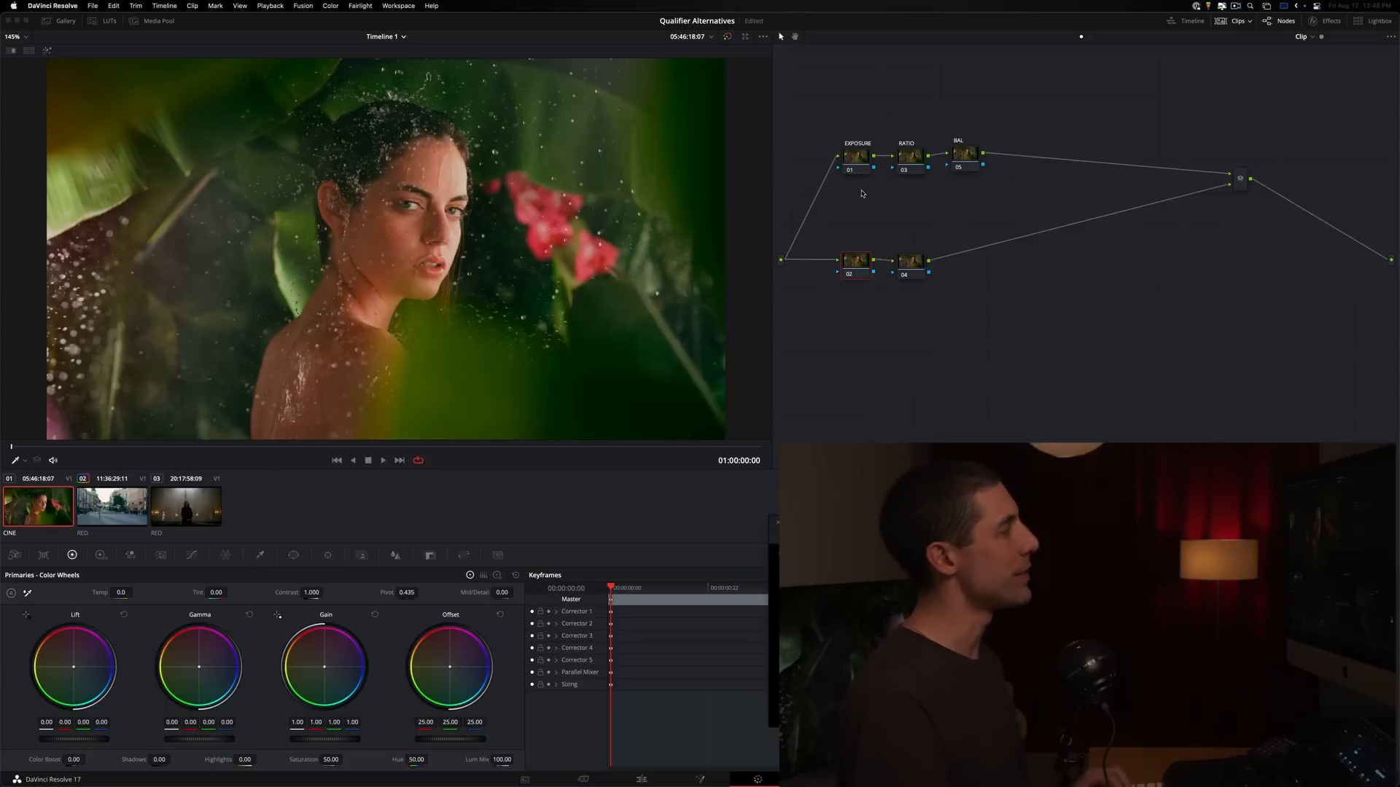
pyautogui.moveTo(871, 278)
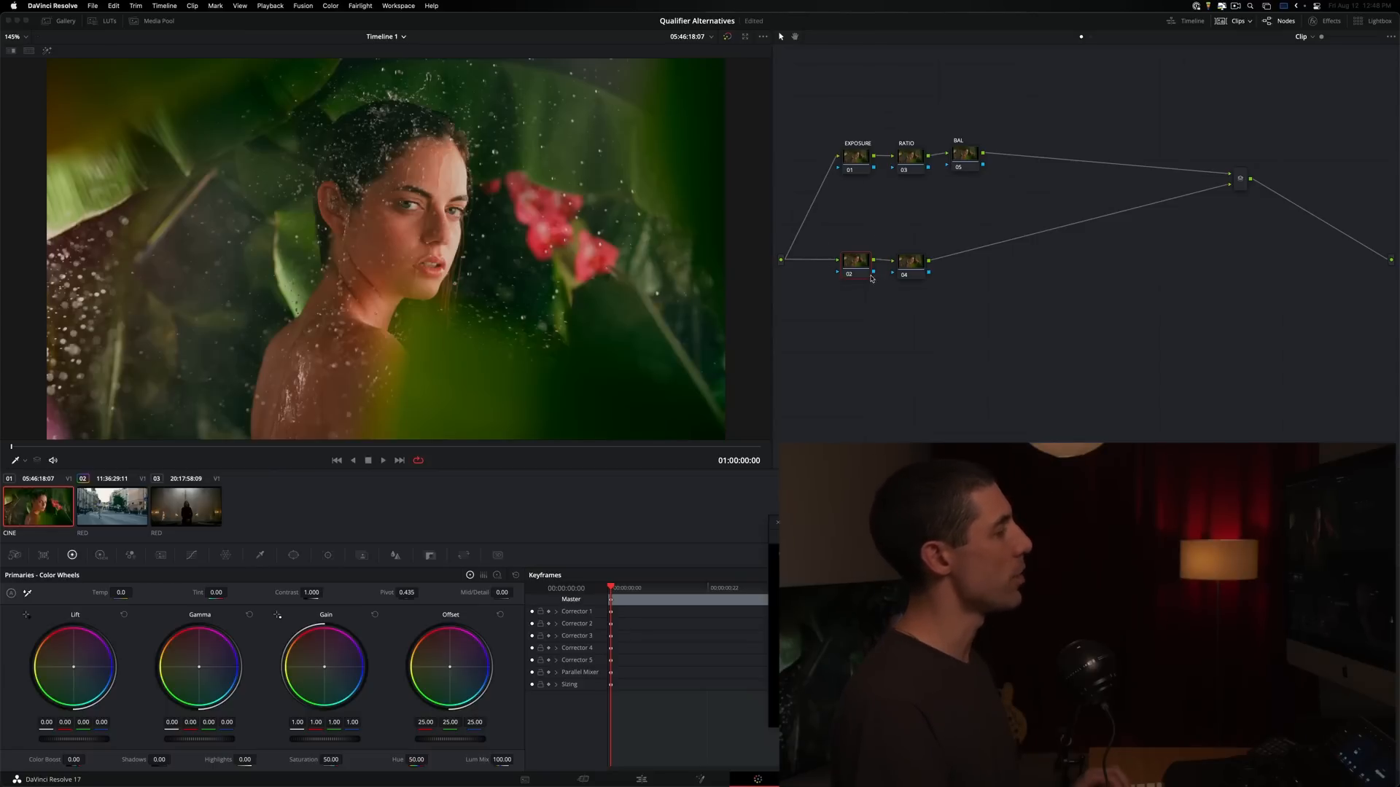
pyautogui.moveTo(854, 261)
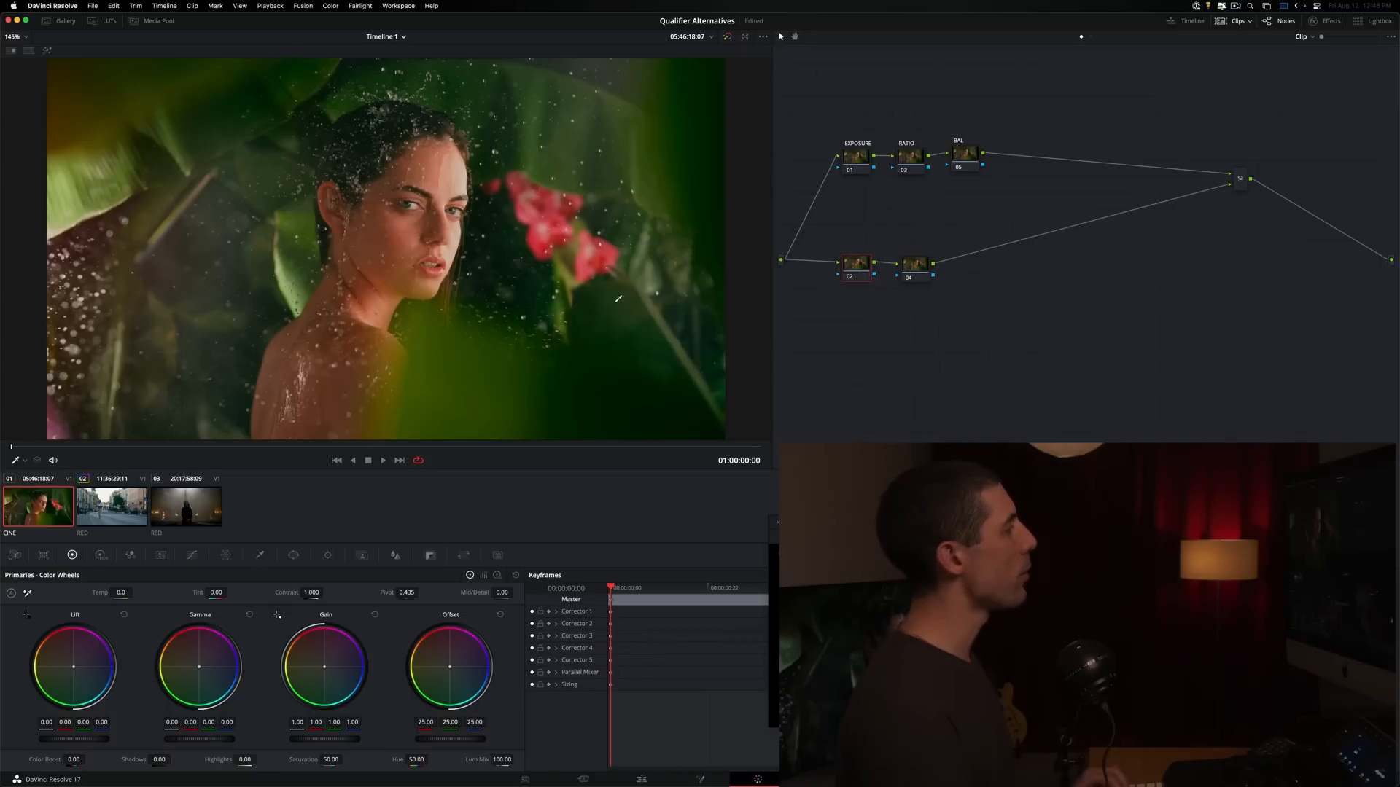
pyautogui.moveTo(549, 172)
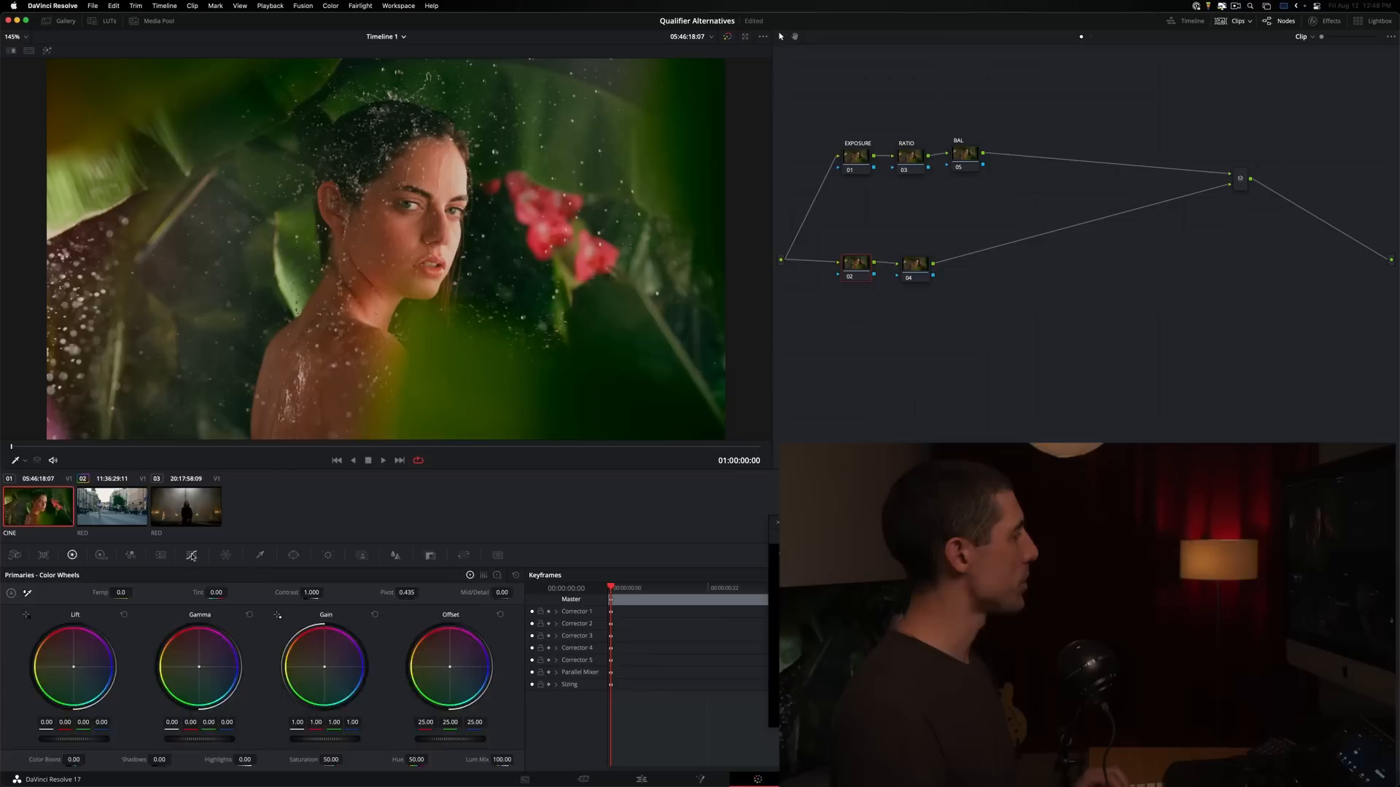
pyautogui.click(192, 555)
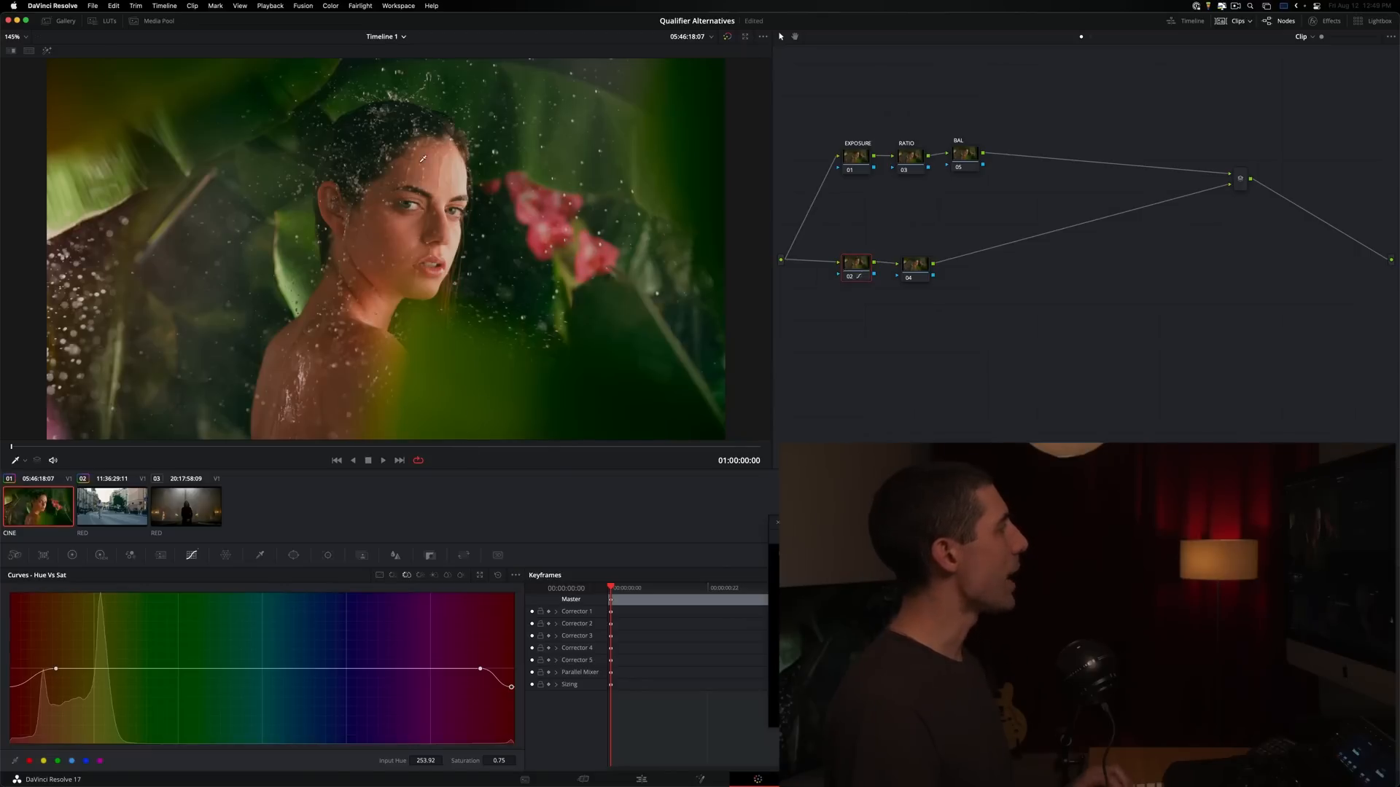
pyautogui.moveTo(376, 230)
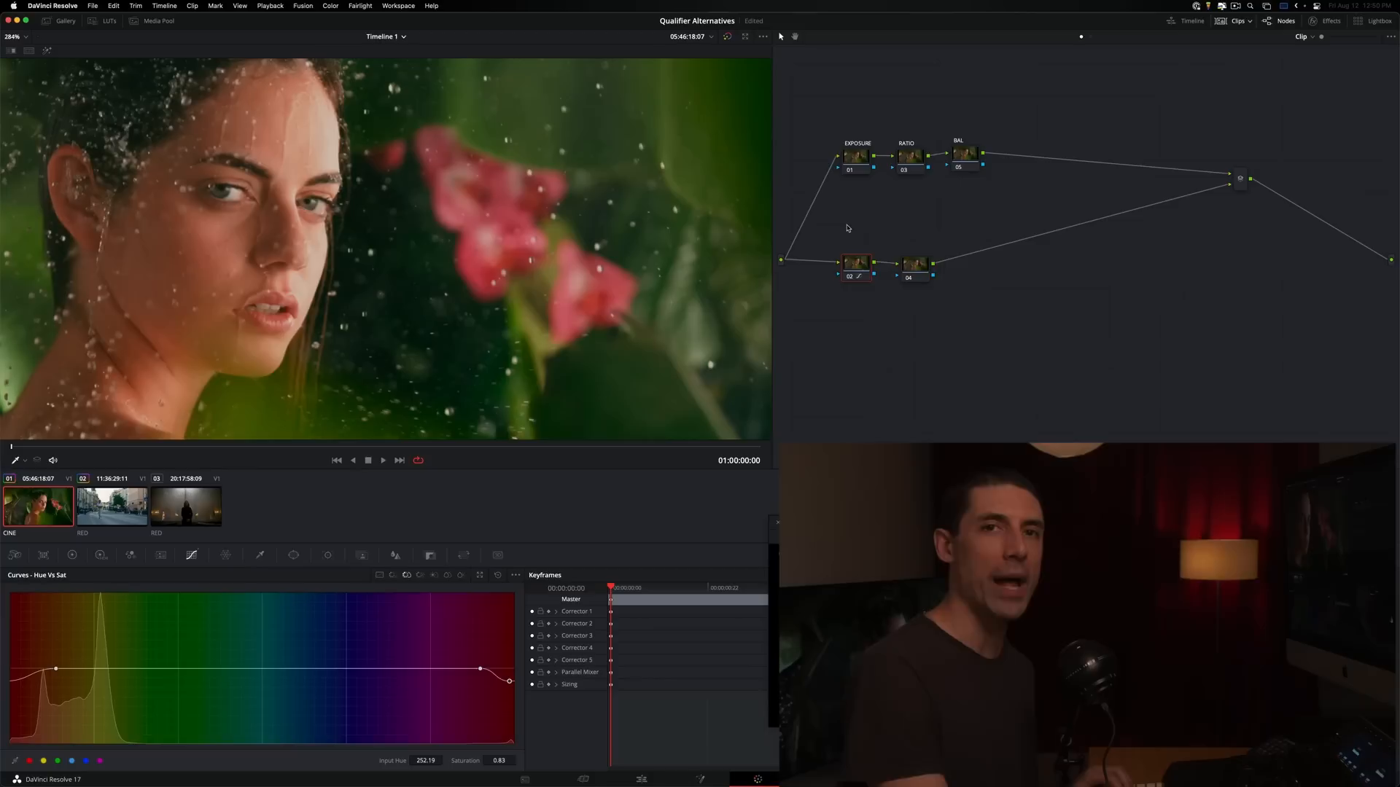
pyautogui.moveTo(850, 241)
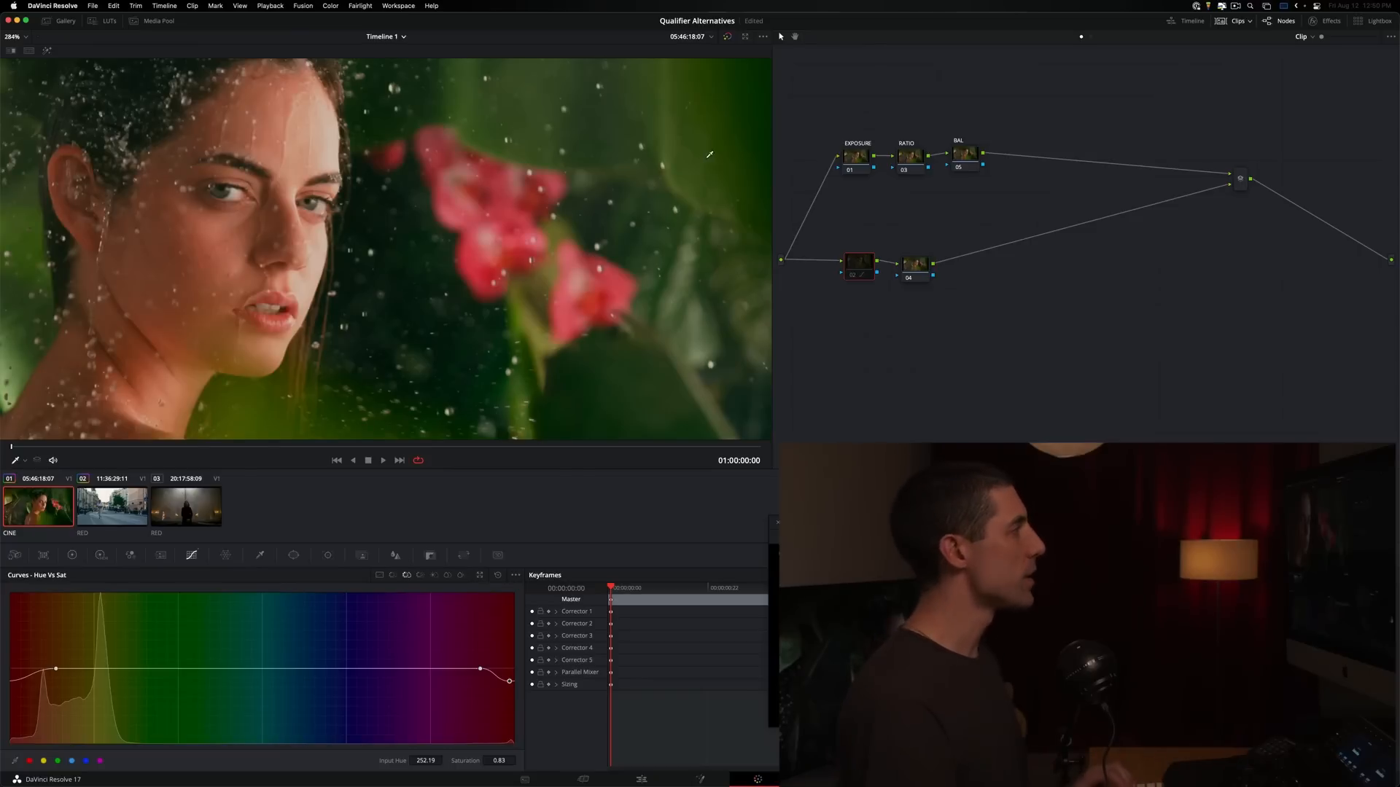
pyautogui.click(113, 506)
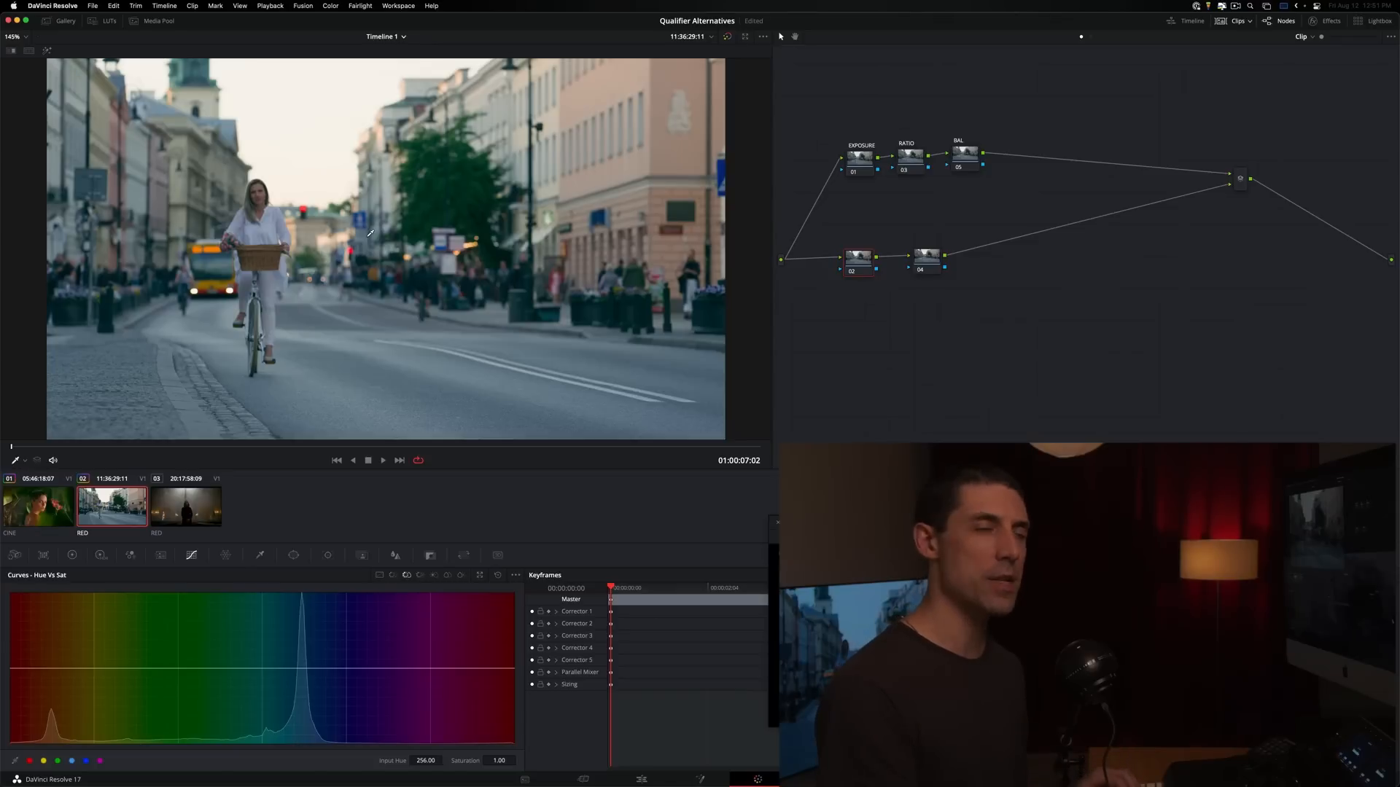
pyautogui.moveTo(926, 280)
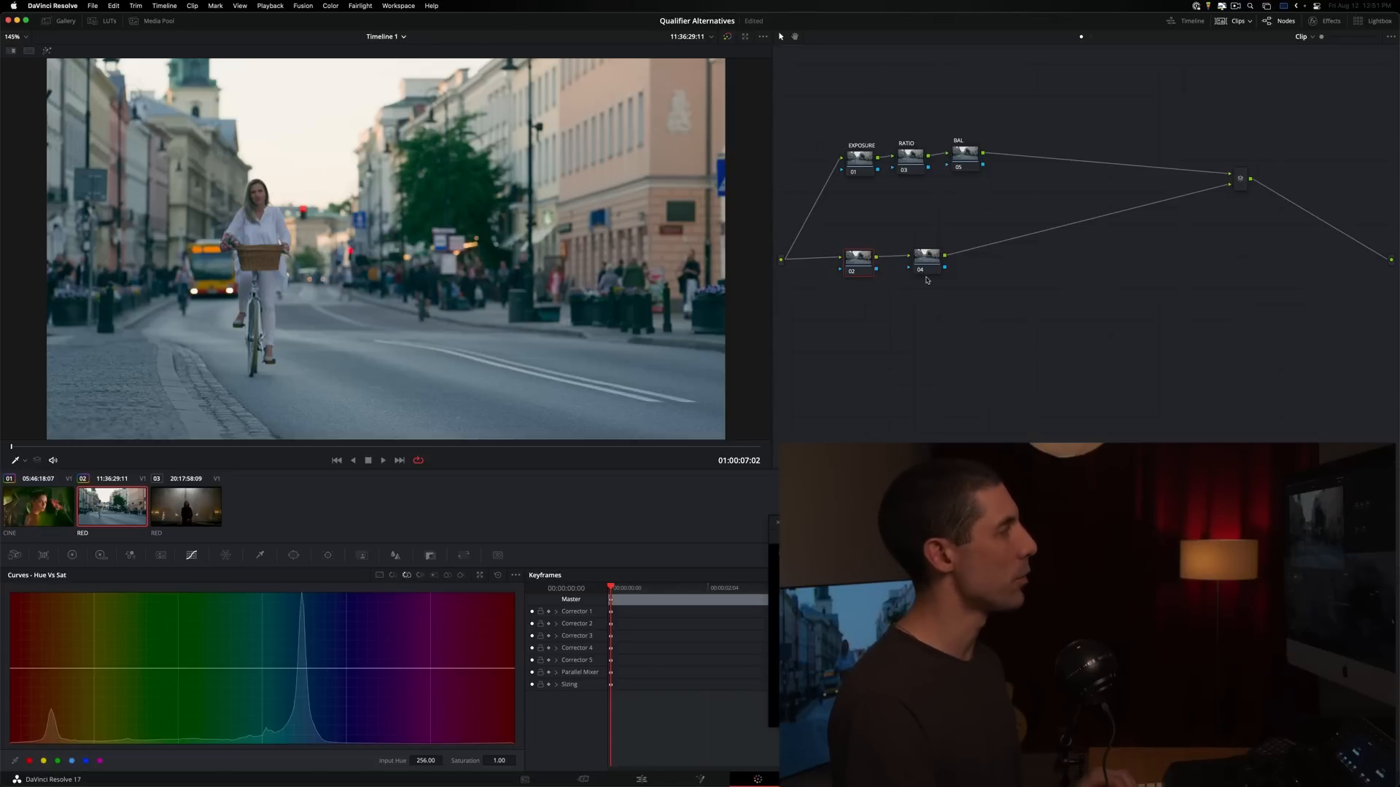
pyautogui.moveTo(986, 325)
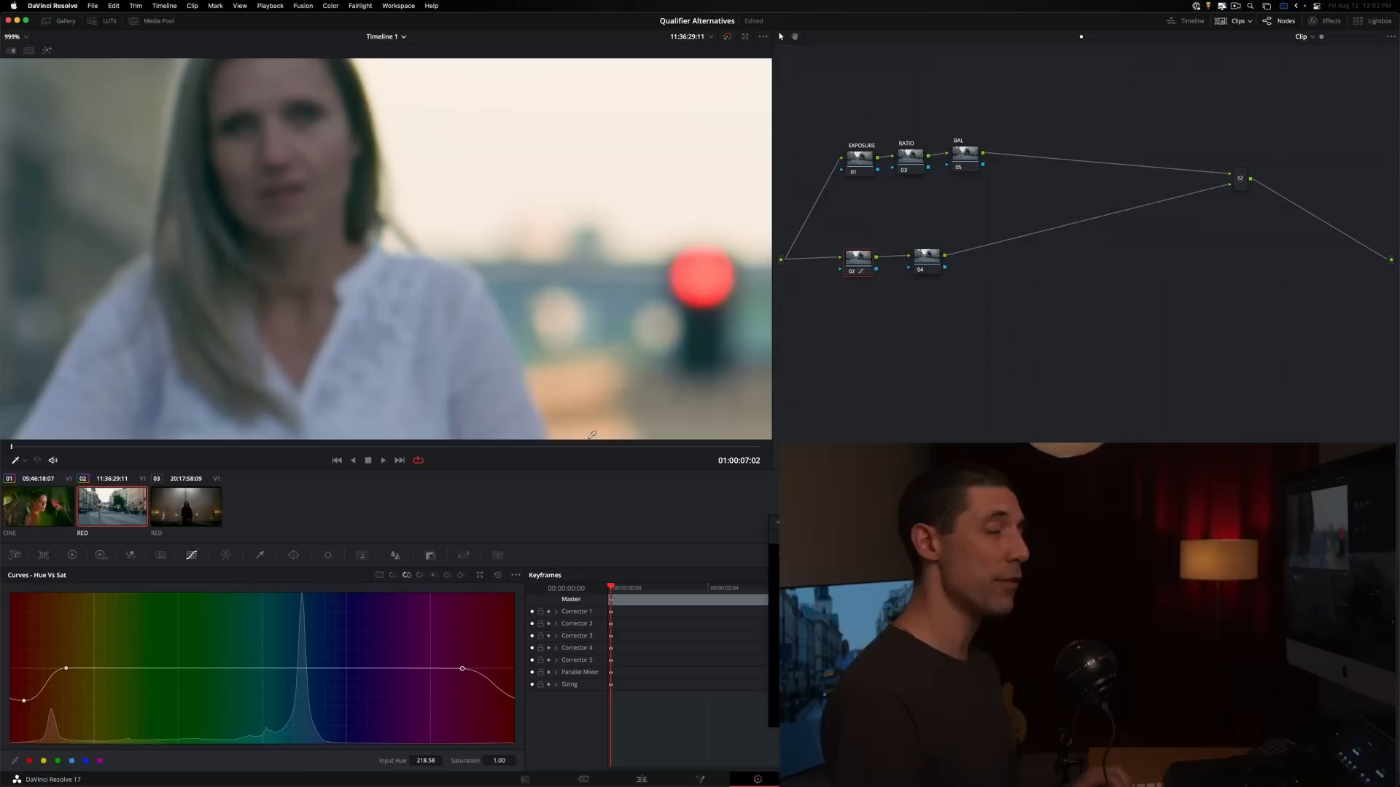
pyautogui.moveTo(508, 456)
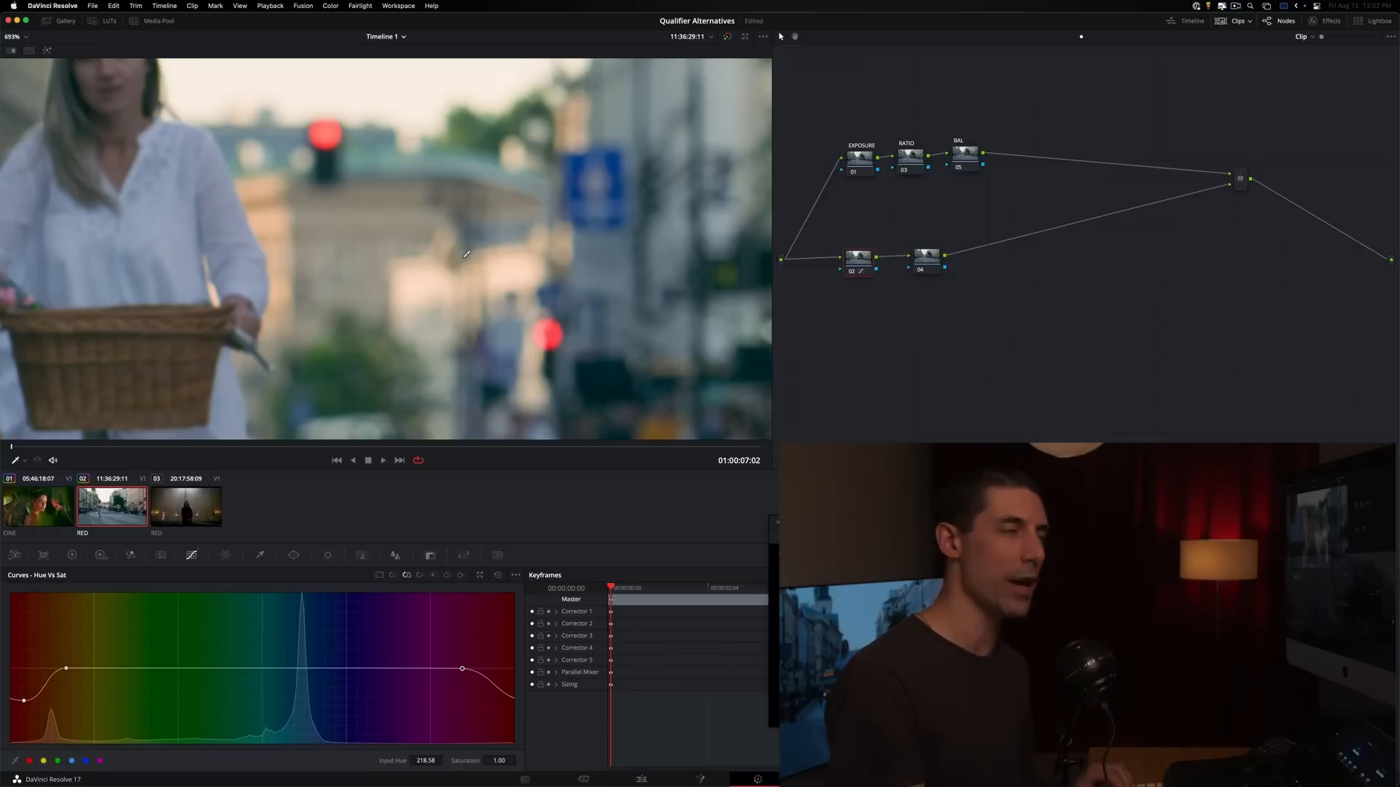
pyautogui.moveTo(413, 185)
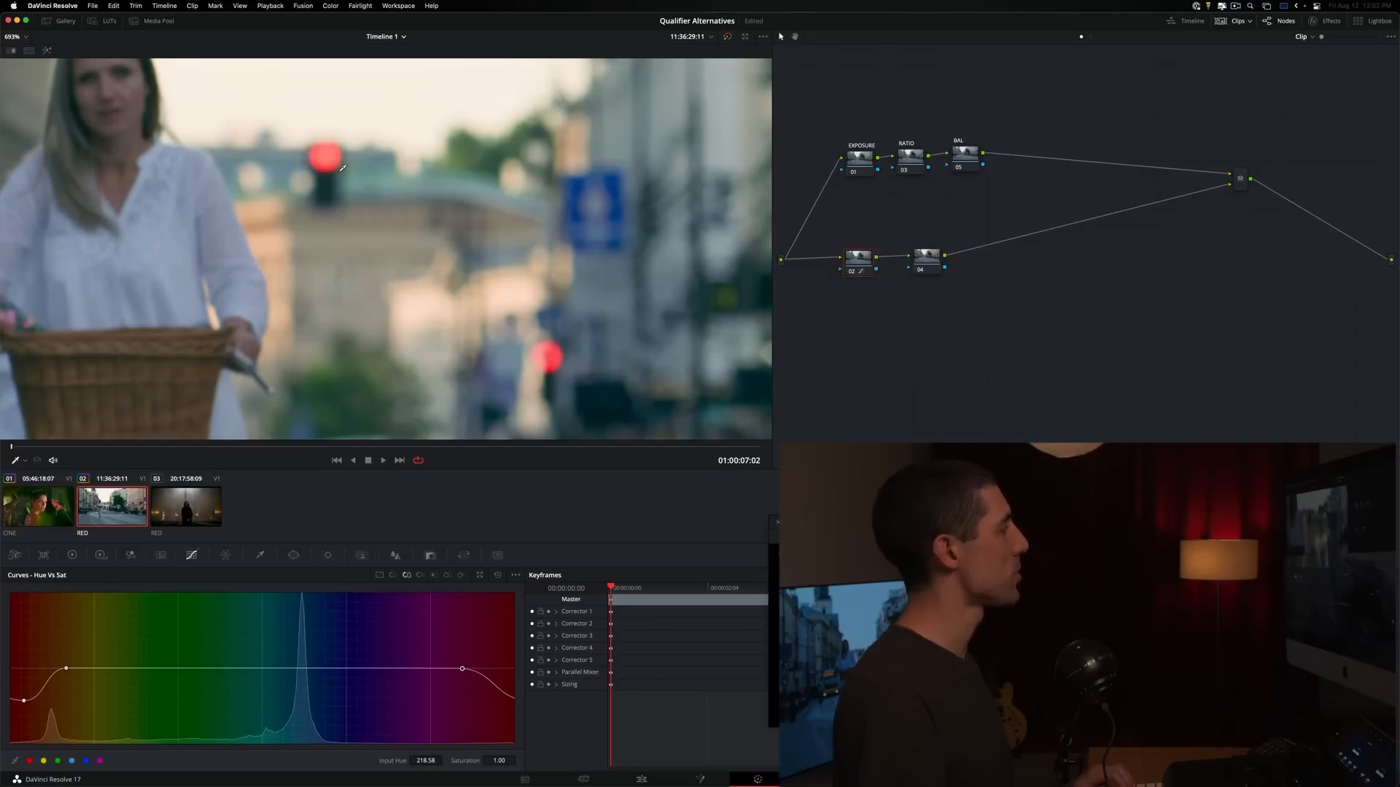
pyautogui.moveTo(559, 352)
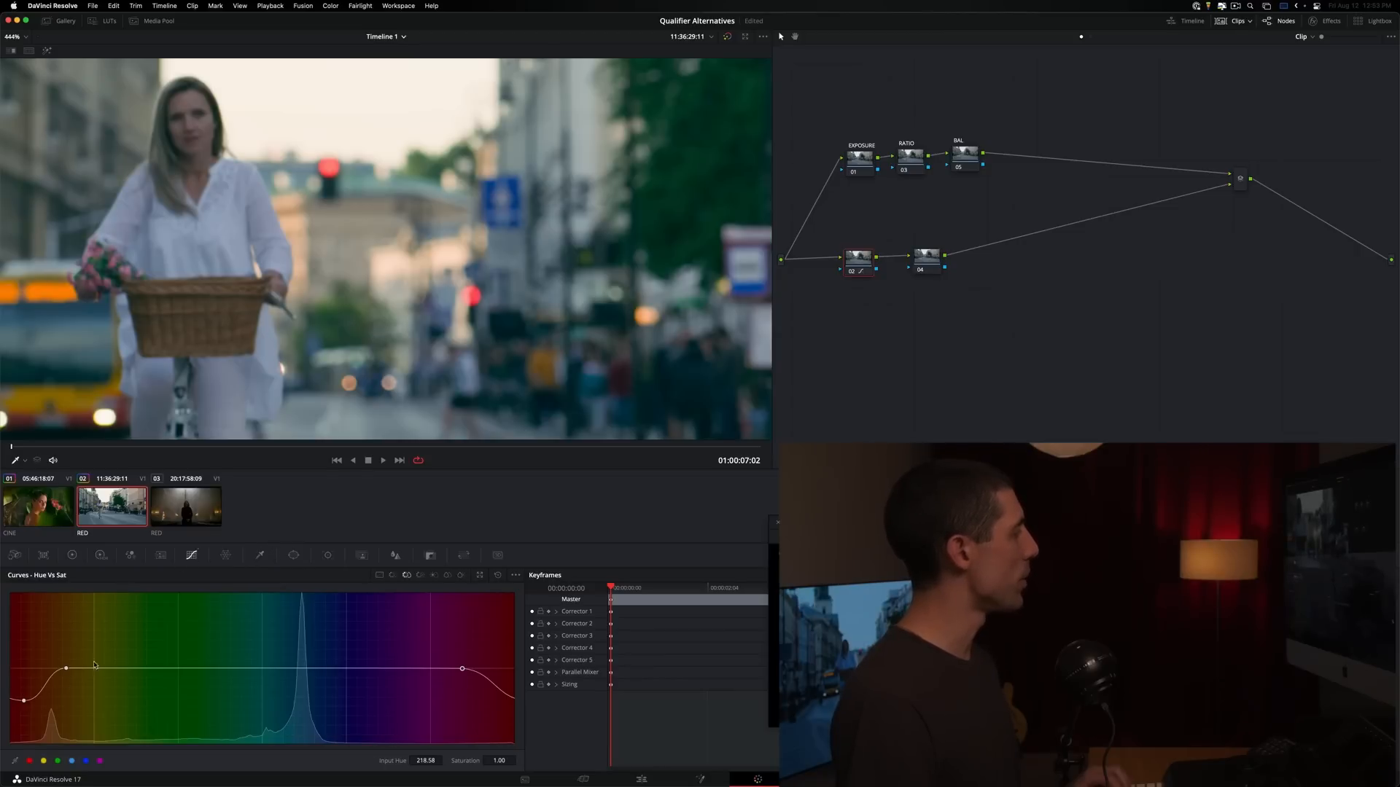
pyautogui.moveTo(149, 607)
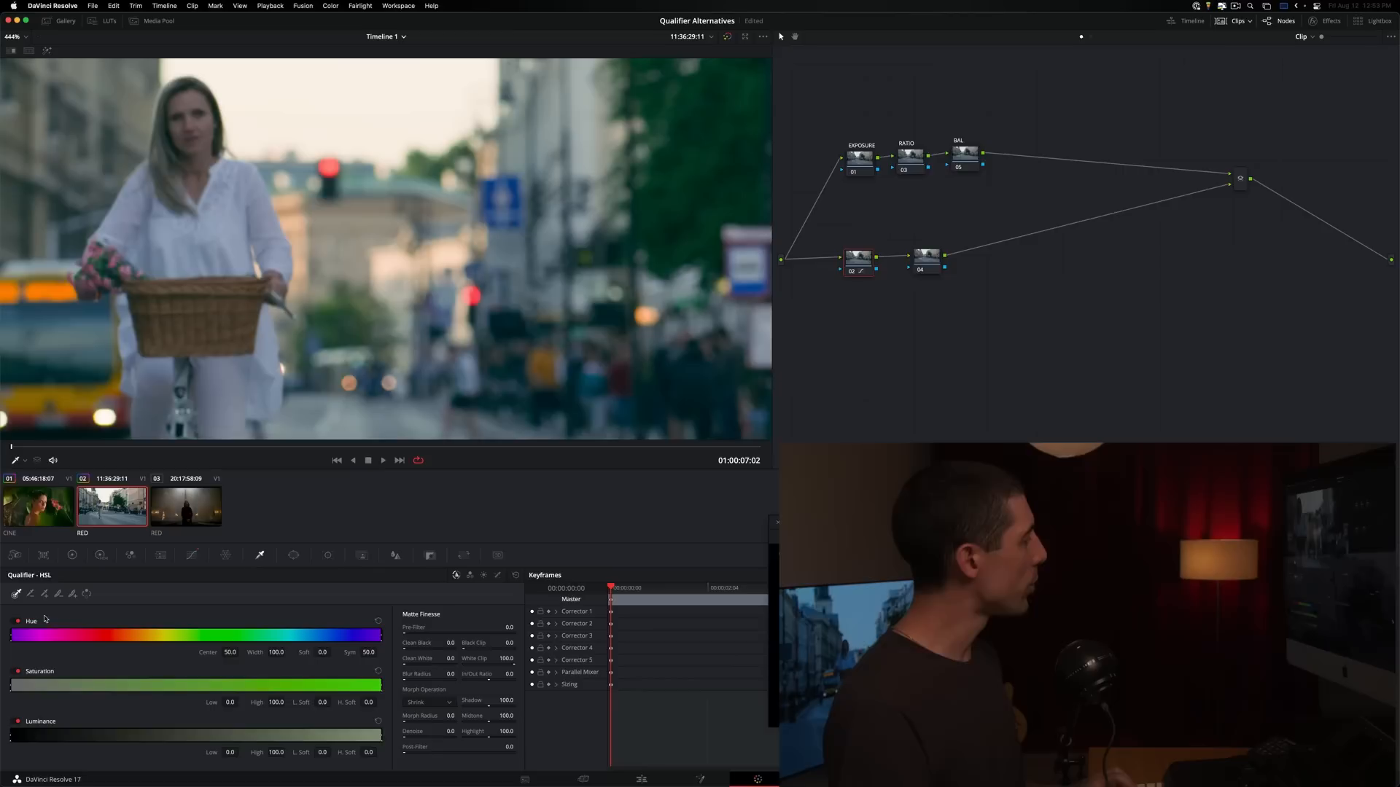
pyautogui.moveTo(34, 618)
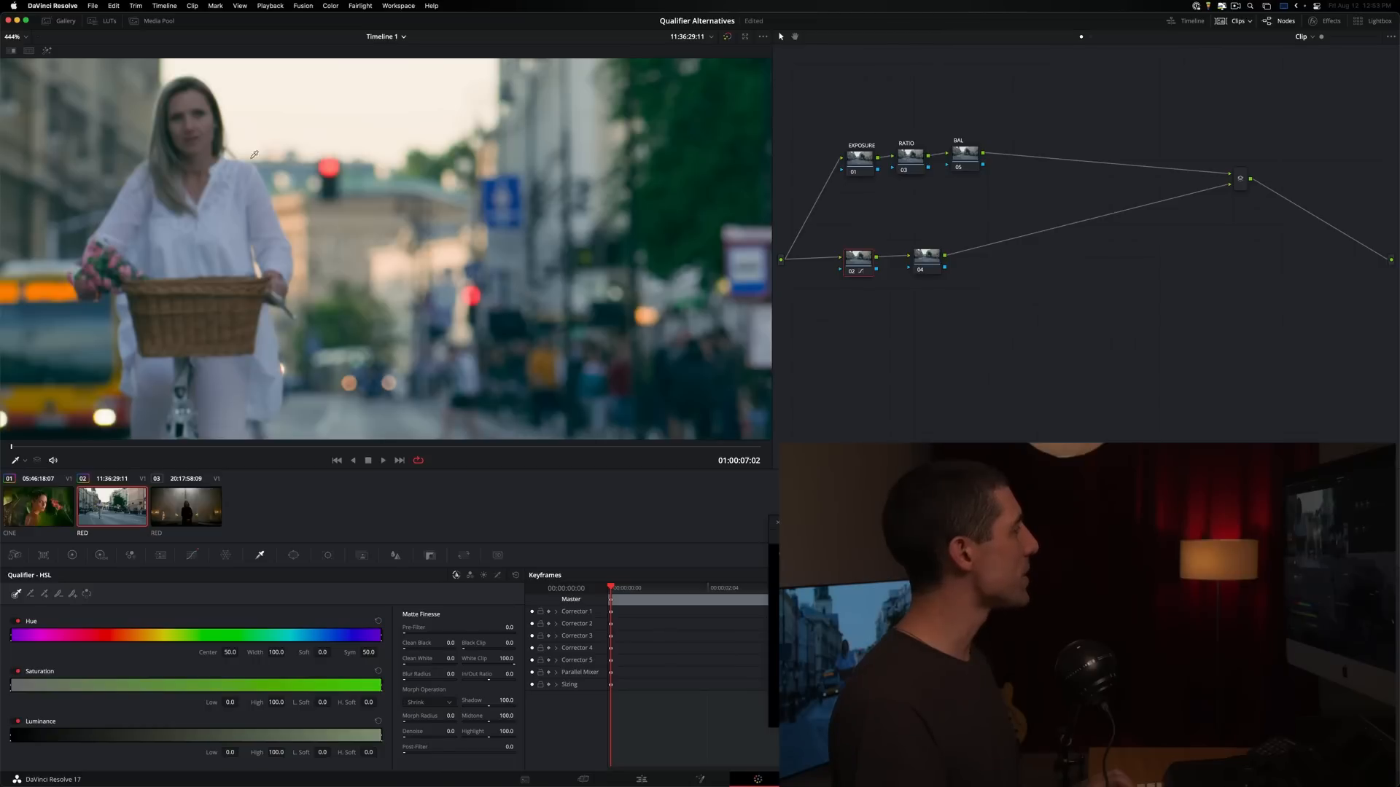
pyautogui.moveTo(229, 747)
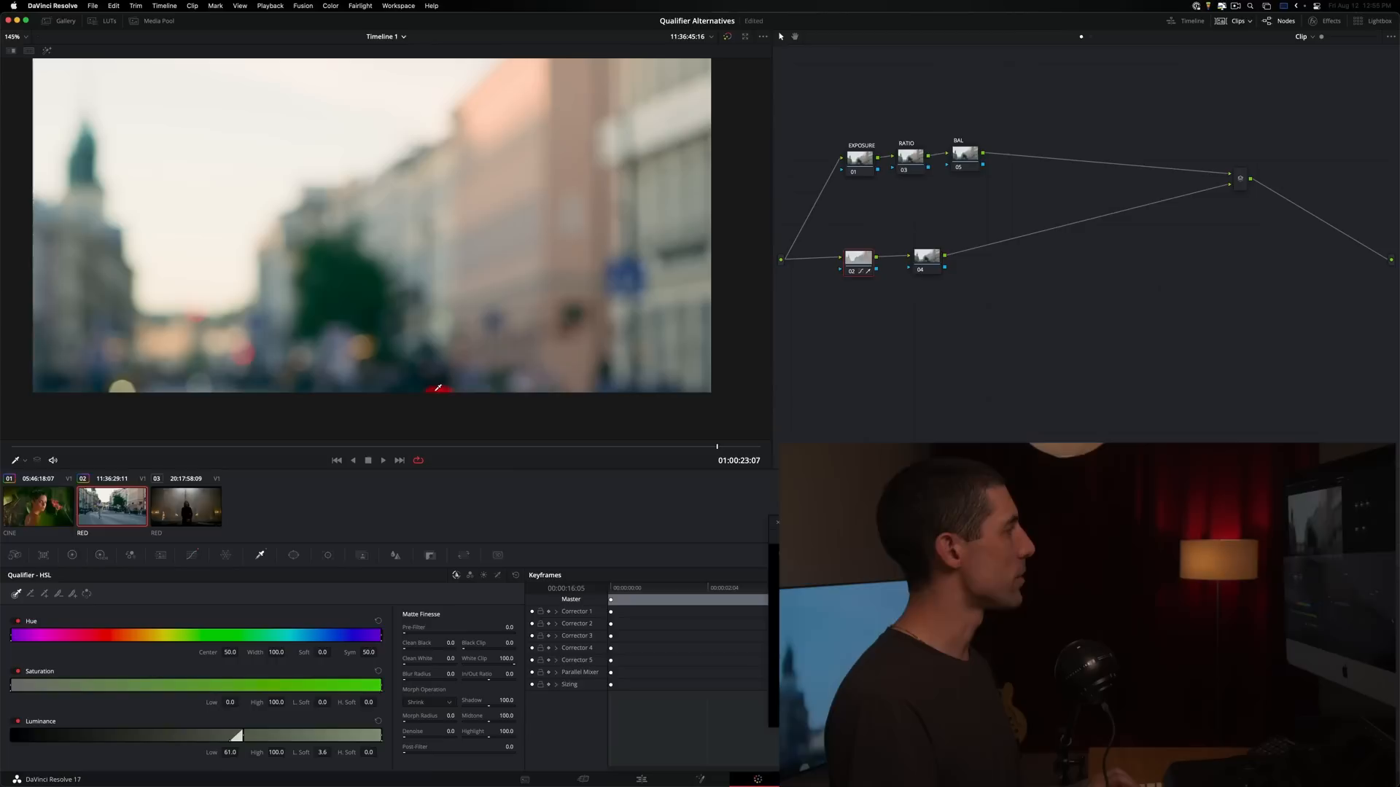
pyautogui.moveTo(451, 399)
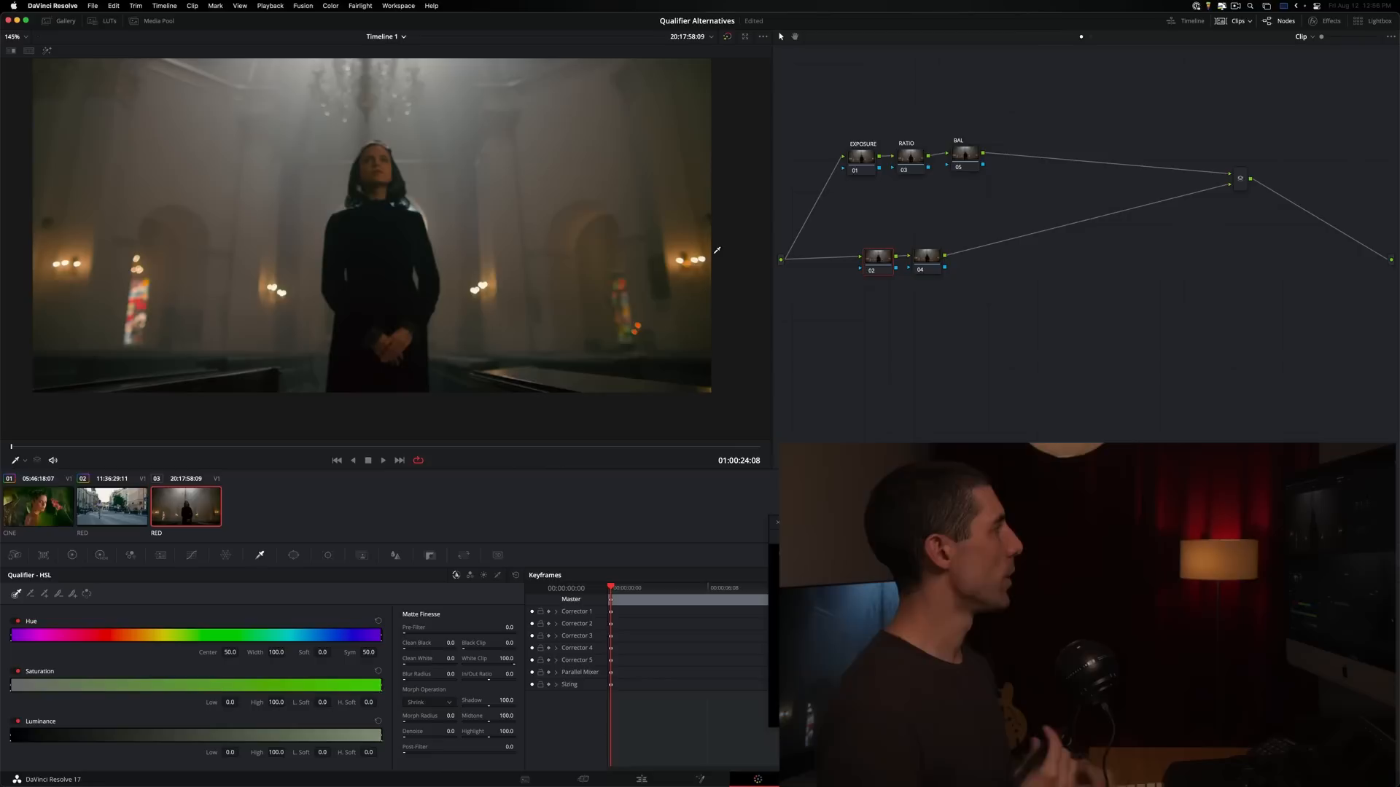
pyautogui.moveTo(81, 236)
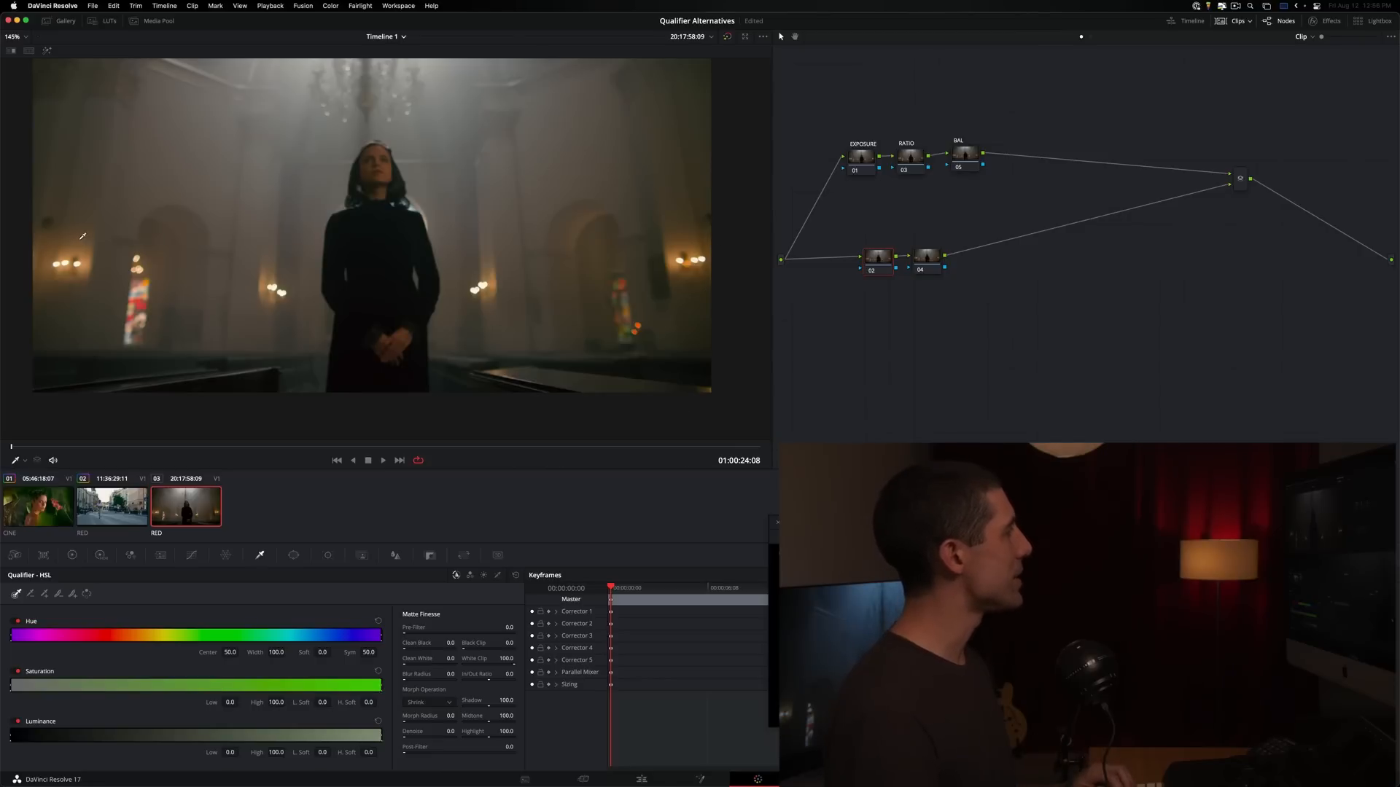
pyautogui.moveTo(96, 261)
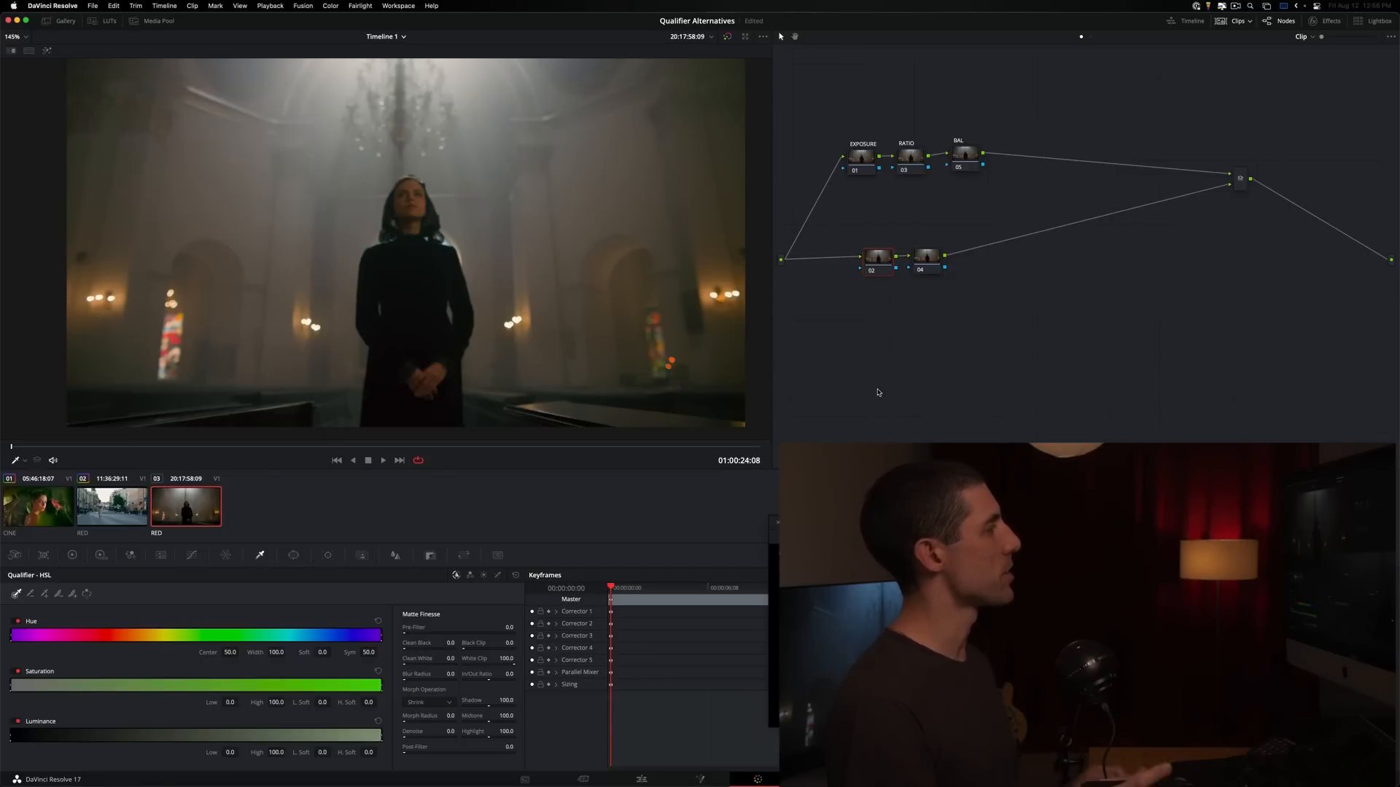
pyautogui.moveTo(707, 313)
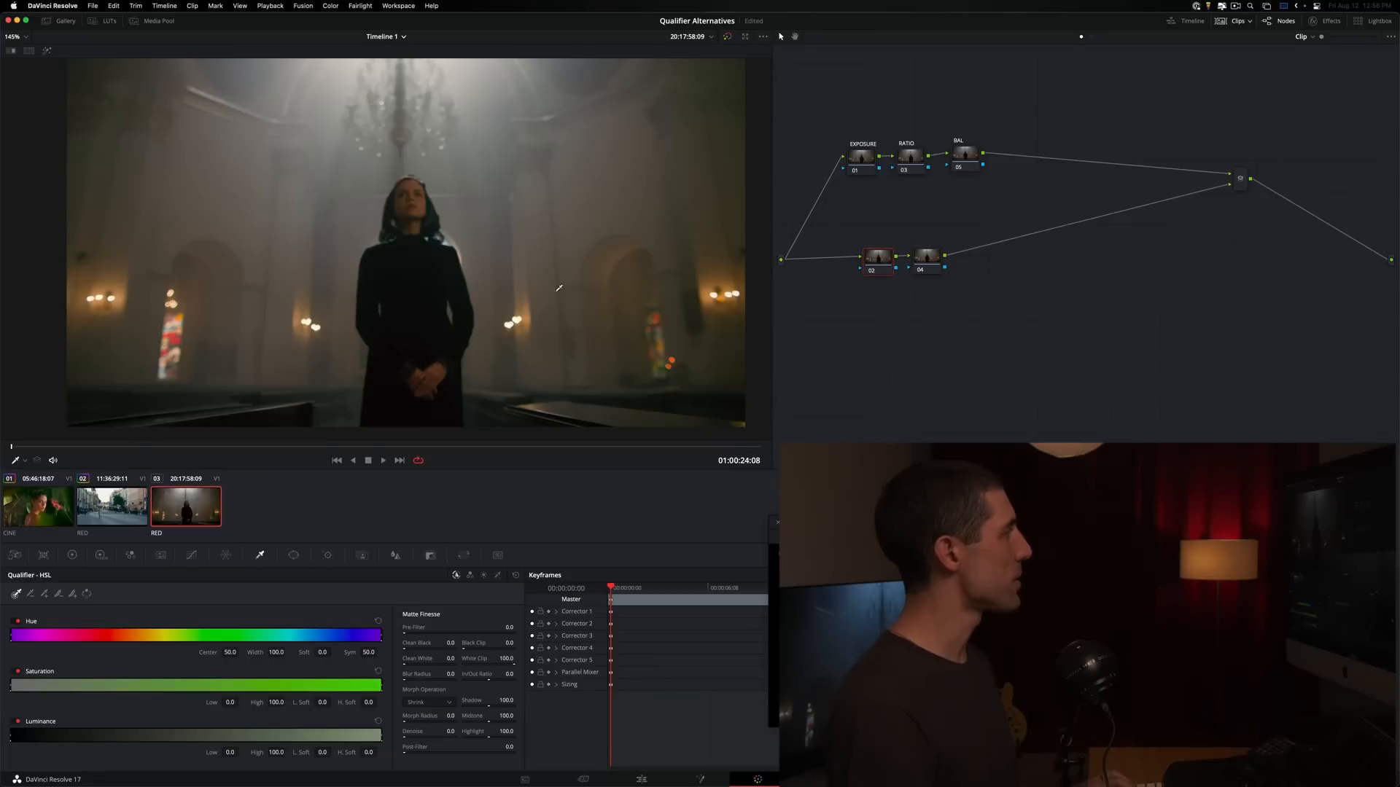
pyautogui.moveTo(181, 295)
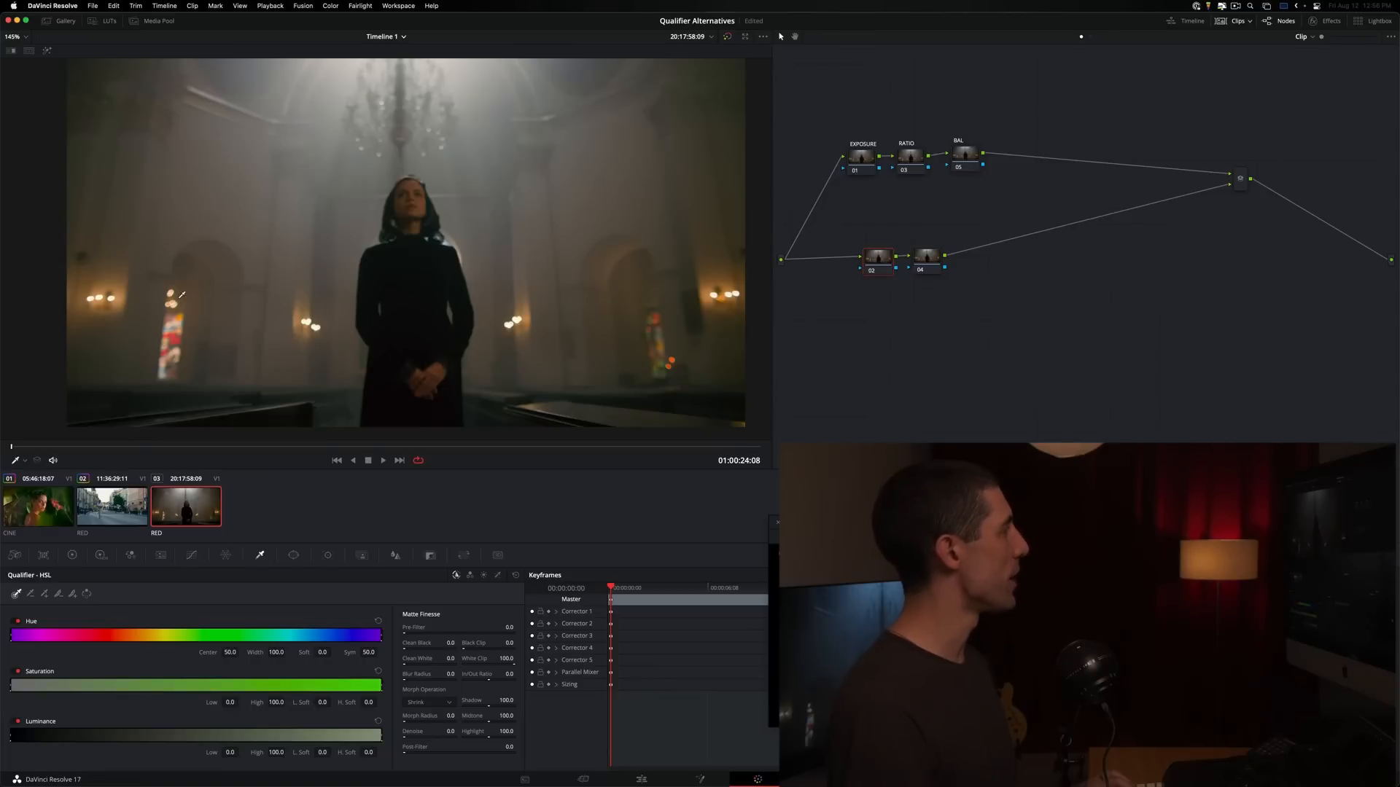
pyautogui.moveTo(295, 567)
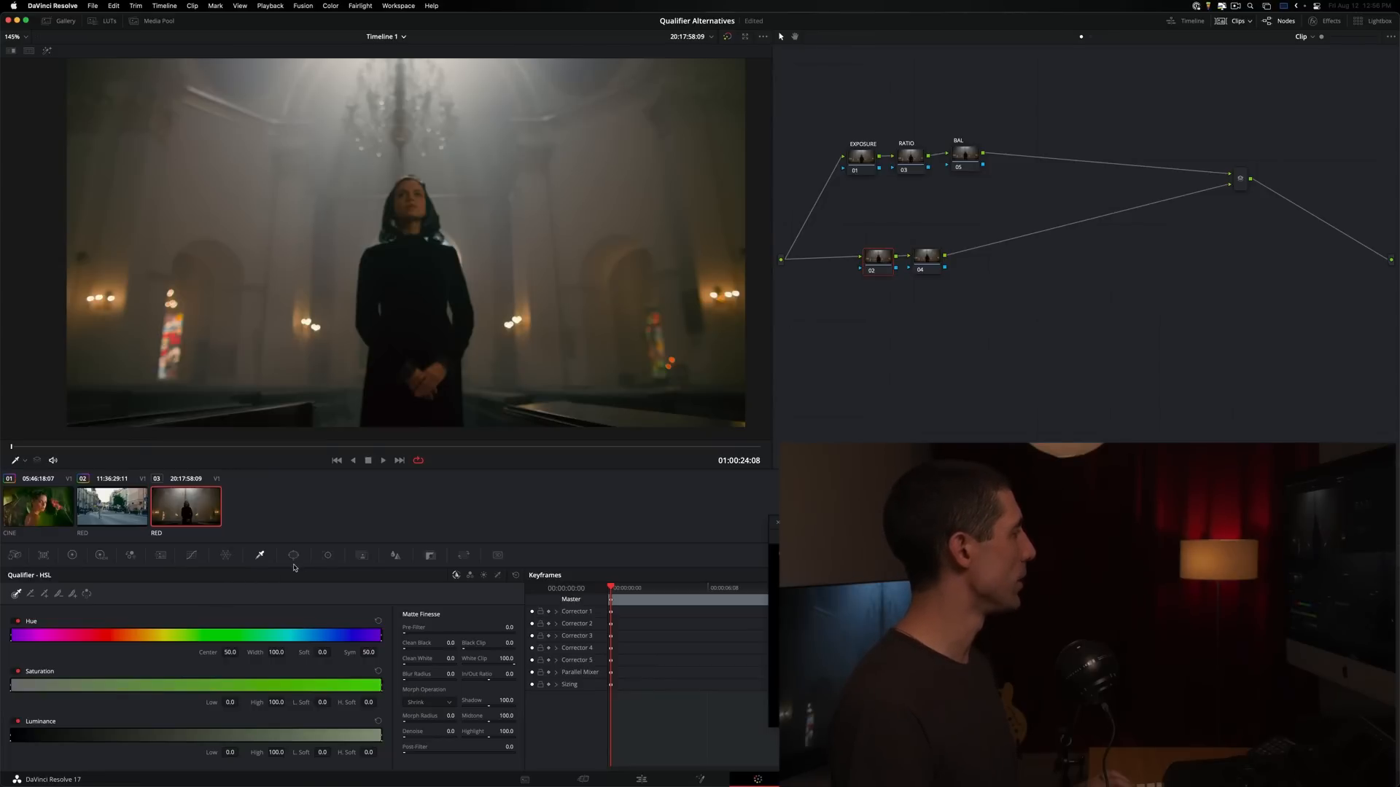
# - Bring up the Window palette for the misty church interior clip
pyautogui.click(293, 554)
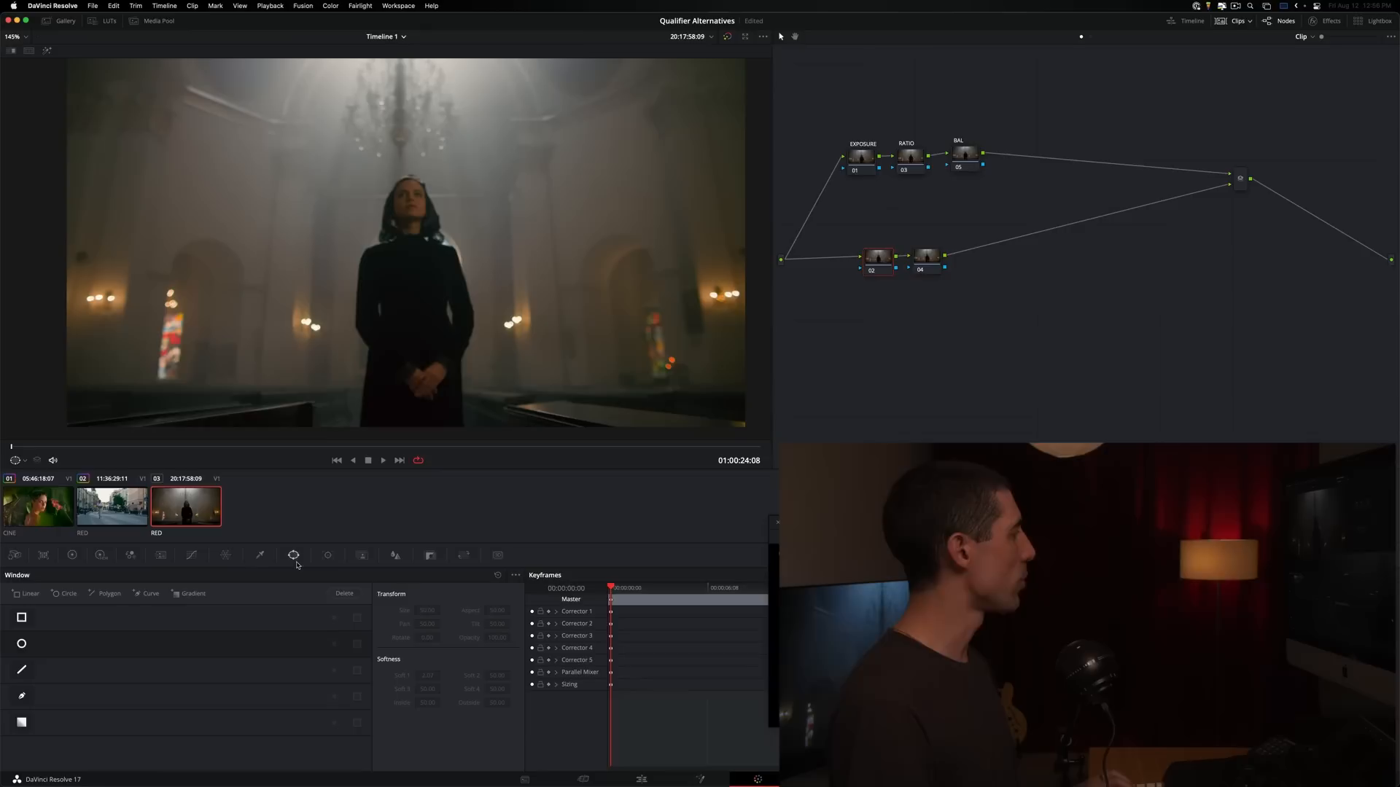
# - Add a soft circular power window around the woman in the church shot
pyautogui.click(22, 643)
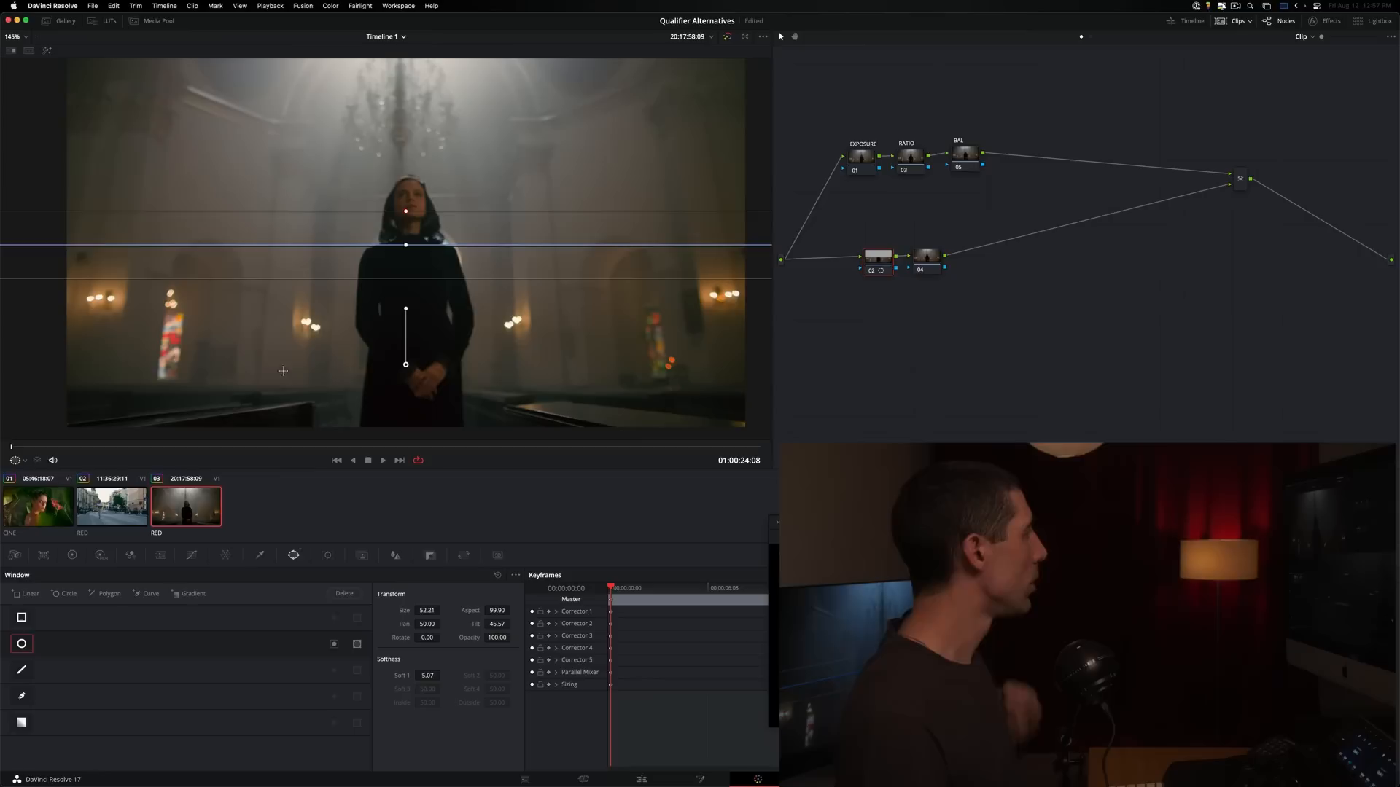
pyautogui.click(191, 554)
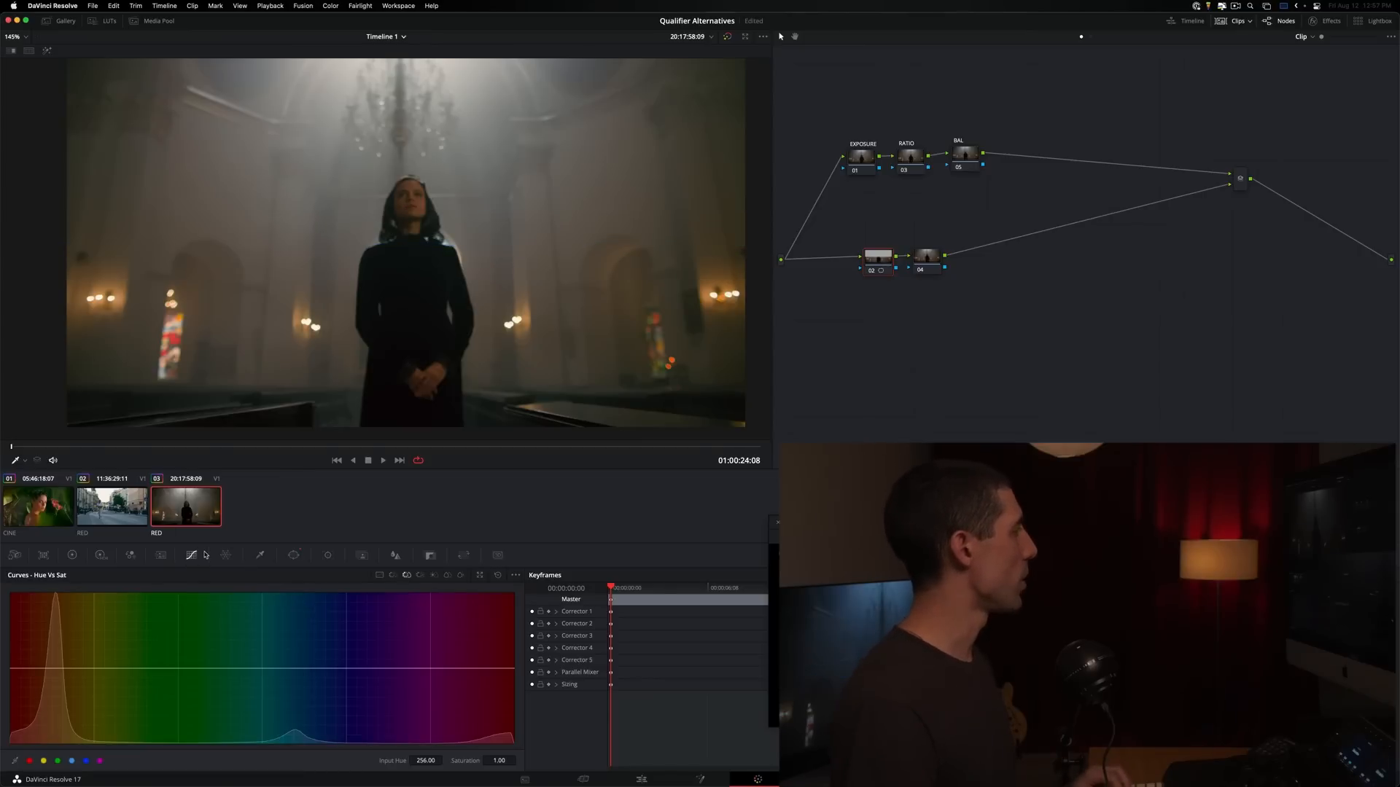
# - Bring up the custom RGB curves for the church shot's lower correction node
pyautogui.click(190, 556)
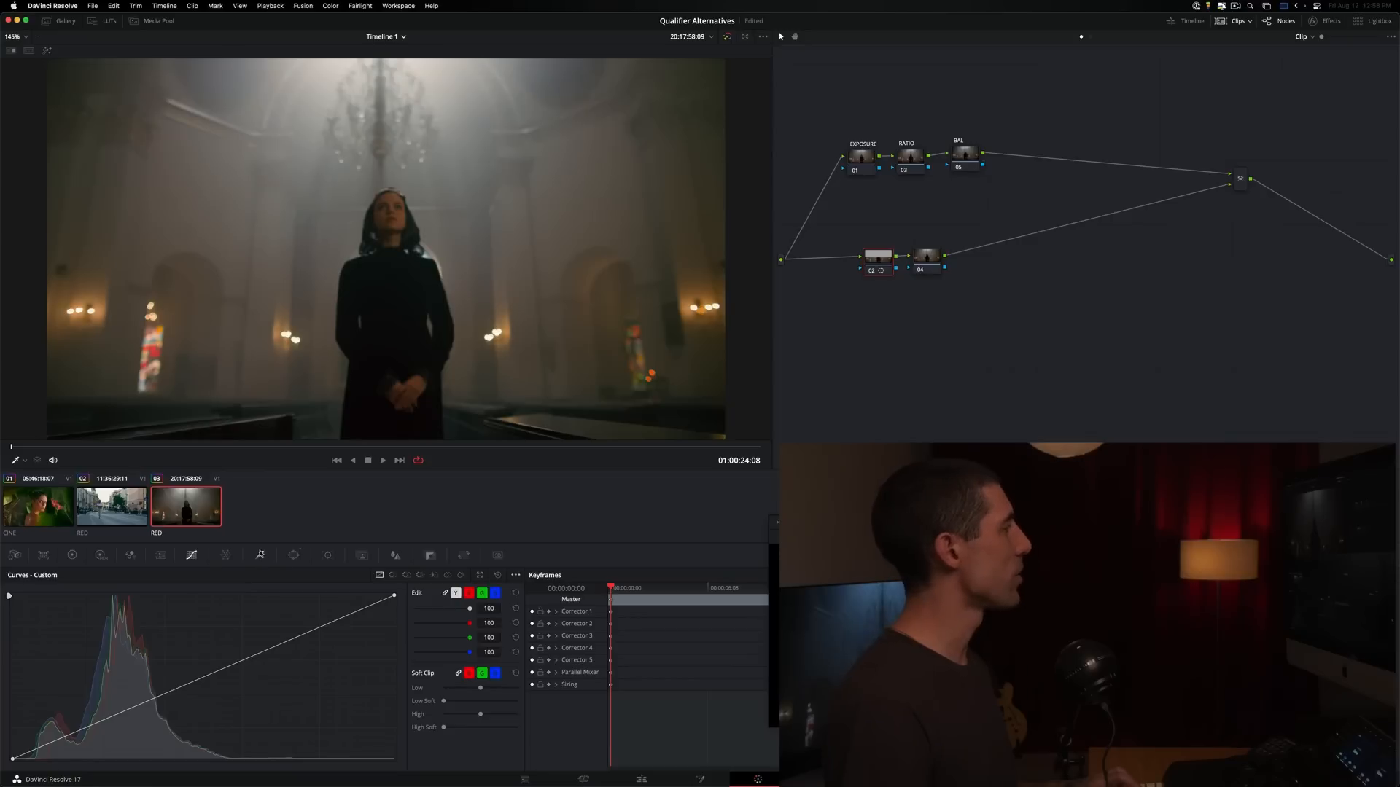
# - Key only the bright sconce lamps with Luminance Low around 62, Hue and Saturation disabled
pyautogui.click(260, 554)
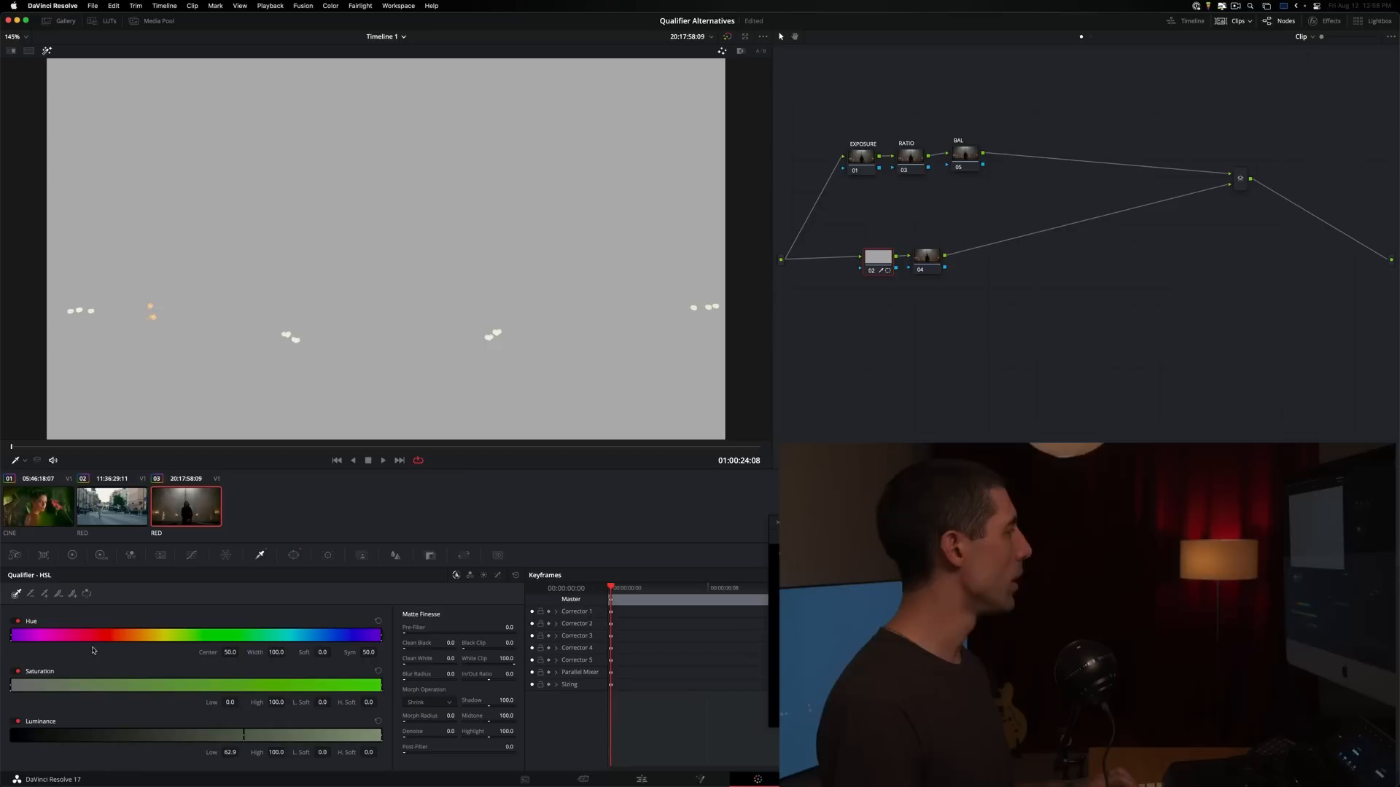
pyautogui.moveTo(304, 757)
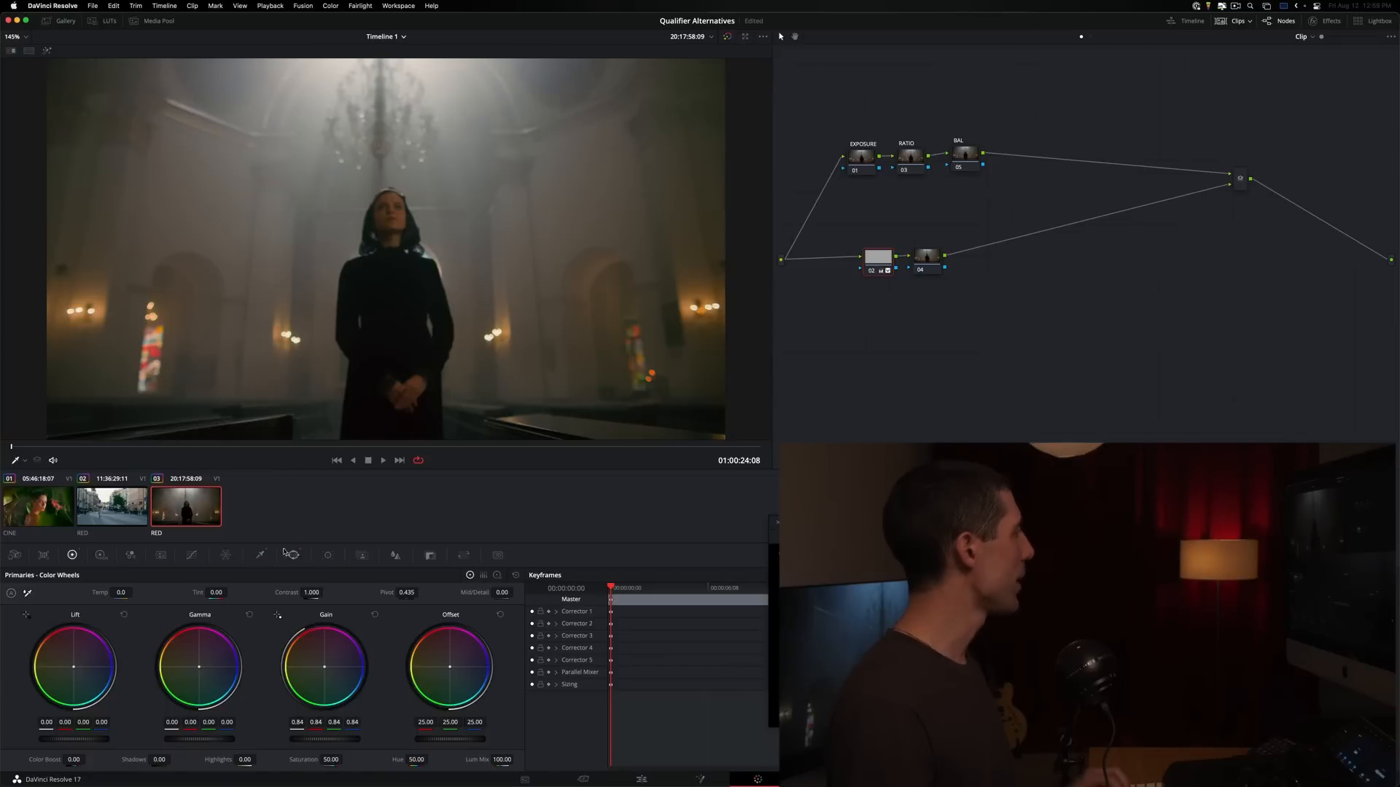
pyautogui.moveTo(423, 496)
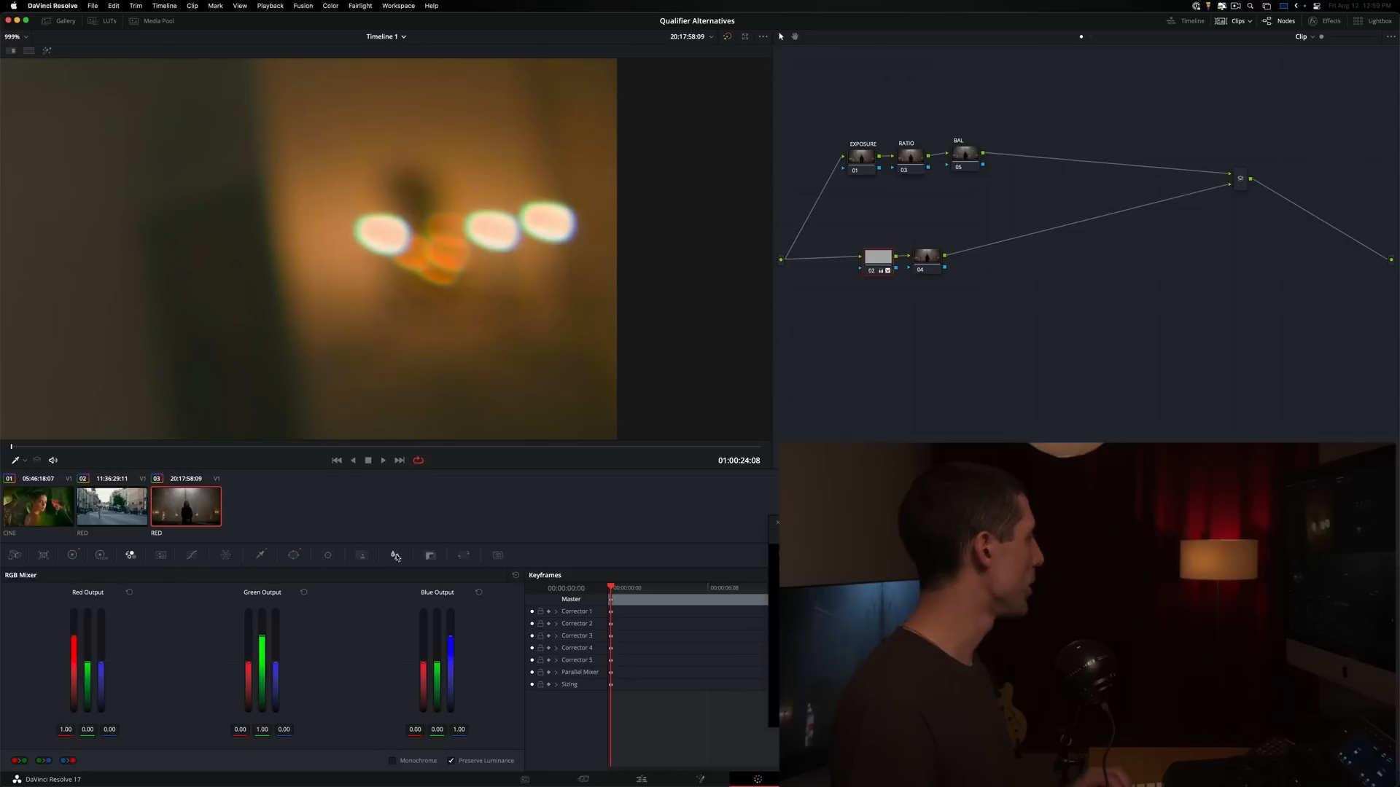
# - Check the Blur settings, then feather the lamp key with Luminance L.Soft about 9.3
pyautogui.click(395, 554)
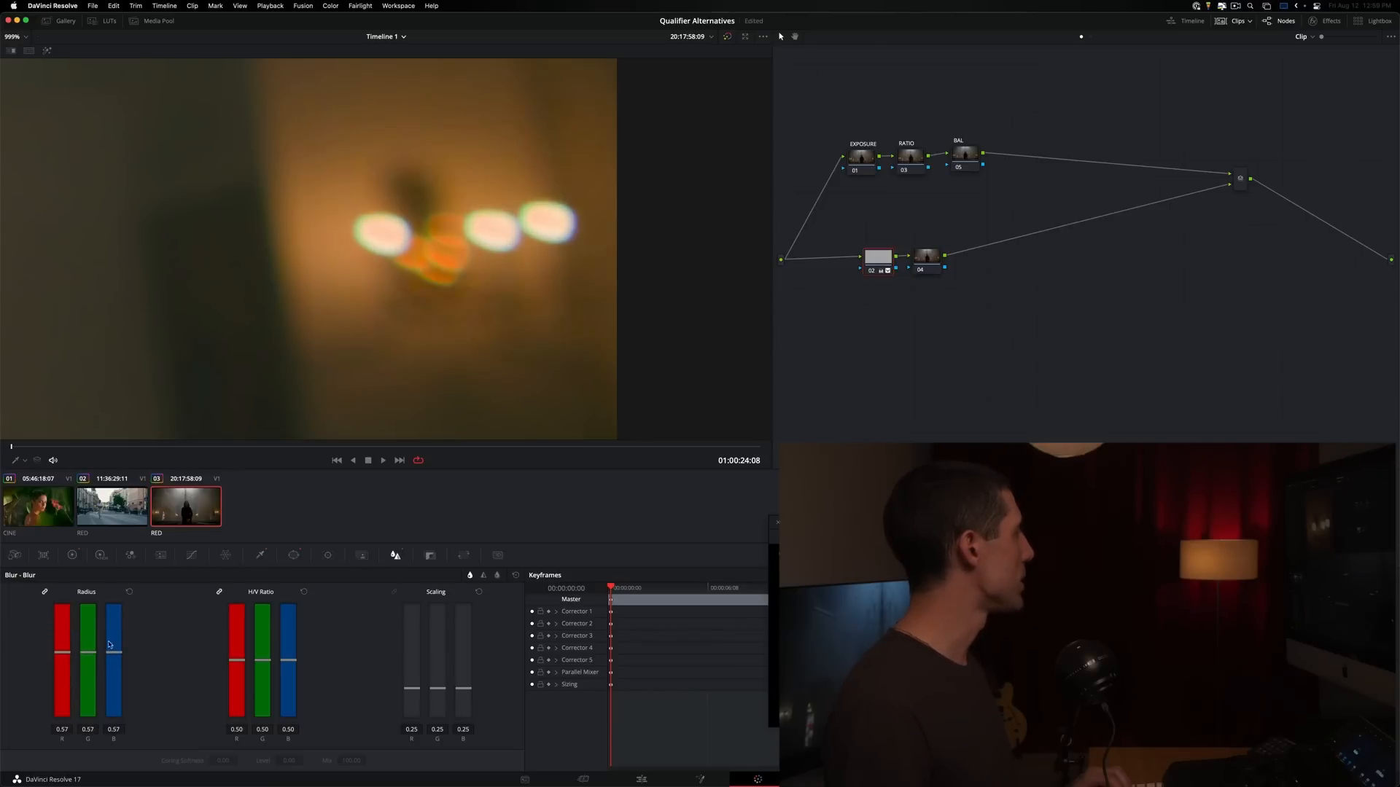
pyautogui.click(261, 554)
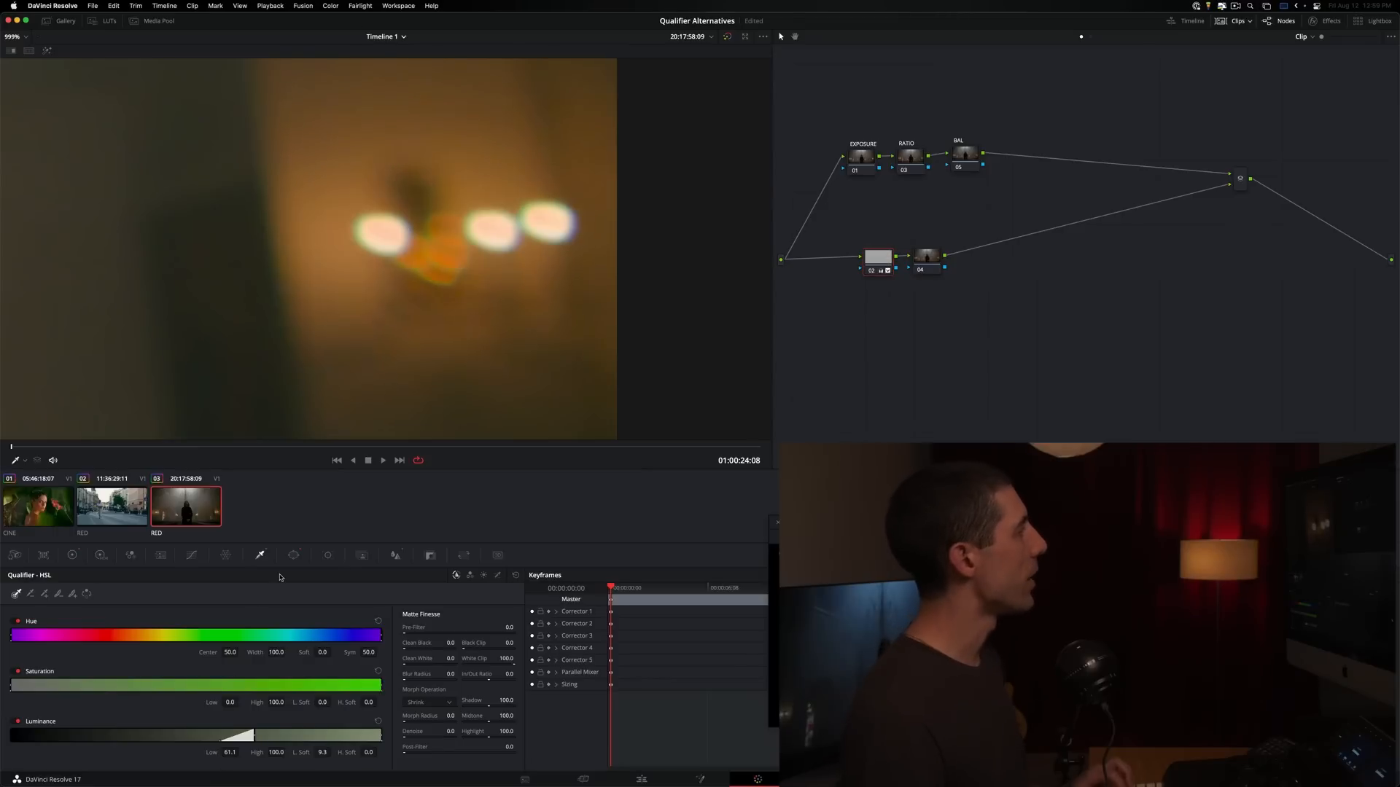
# - Rebalance the lamp key with luminance low near 61.1 and softness tightened to 4.4
pyautogui.click(878, 256)
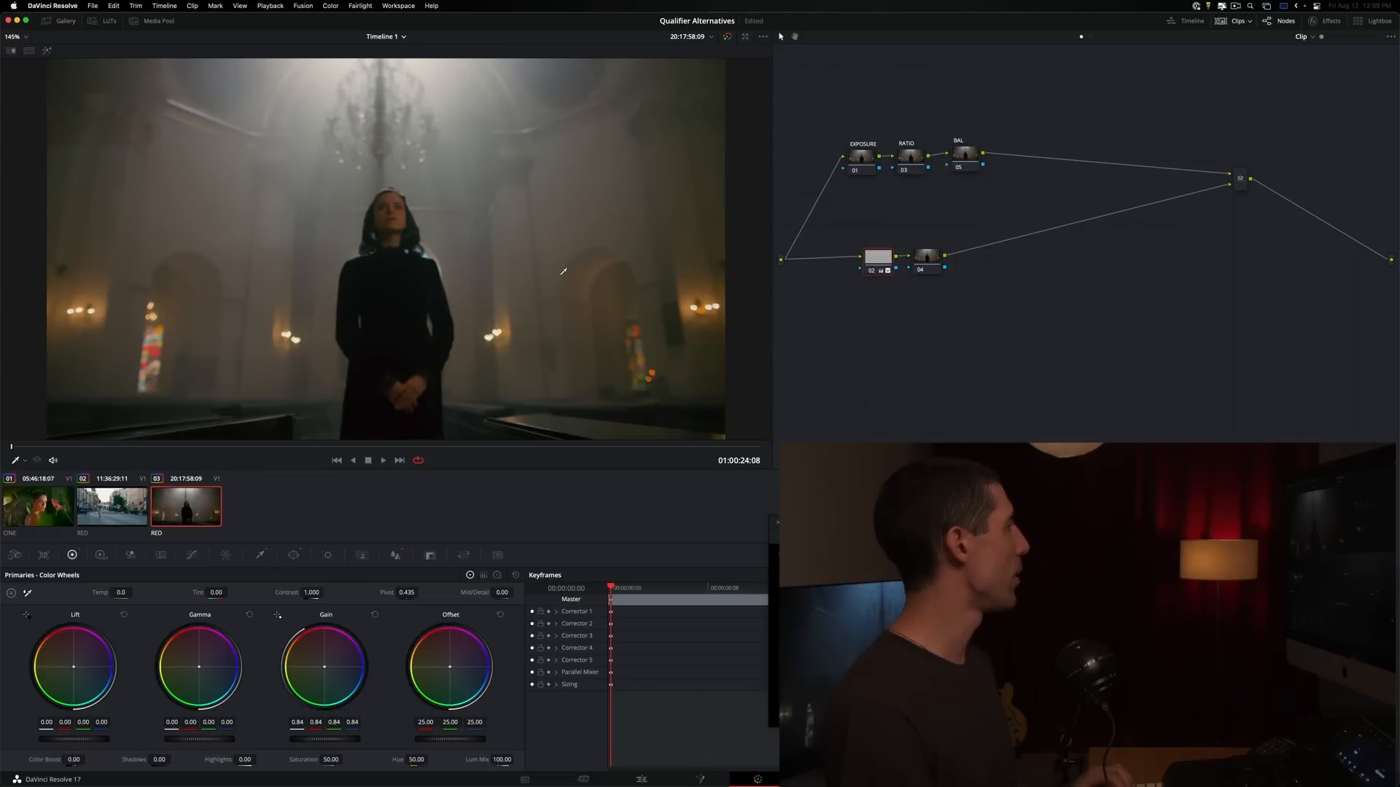
pyautogui.moveTo(500, 261)
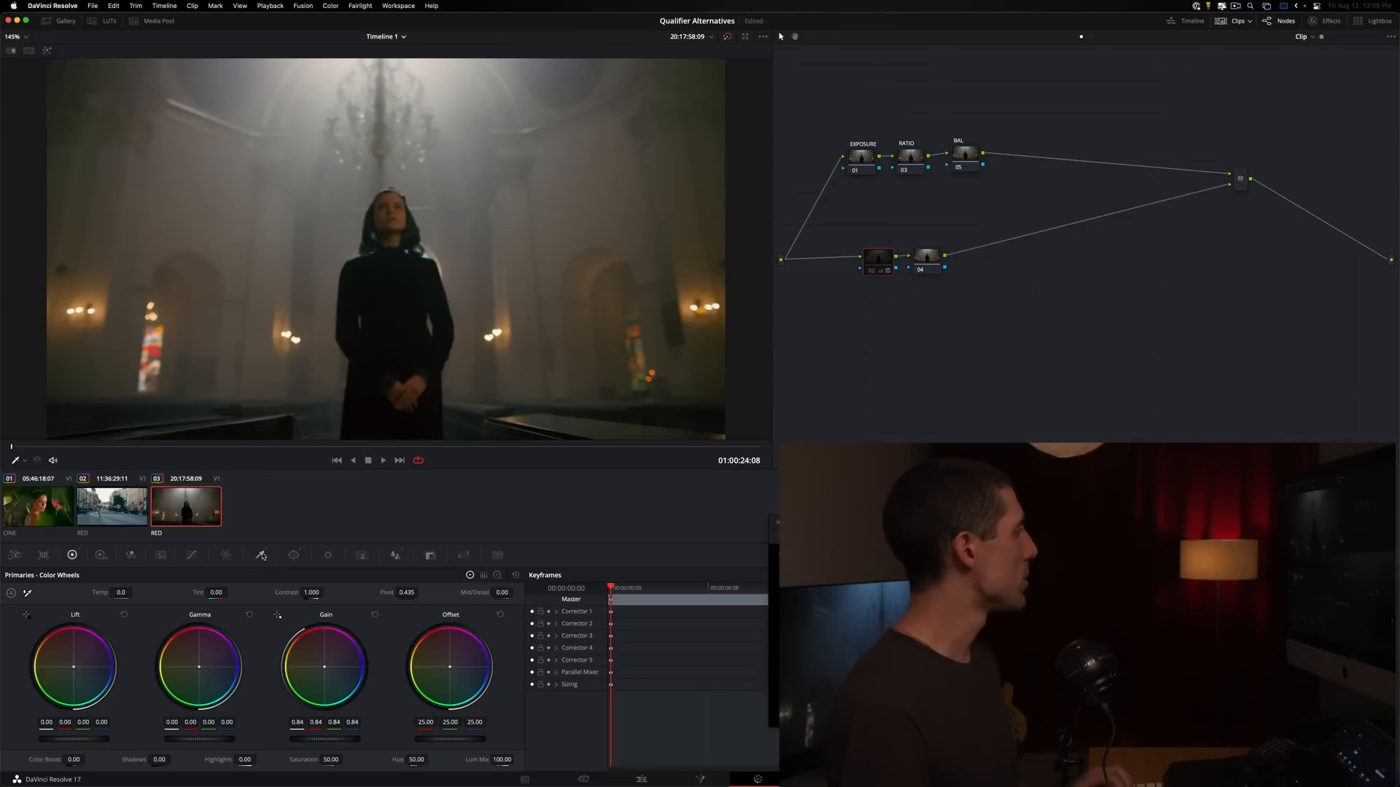
pyautogui.click(260, 555)
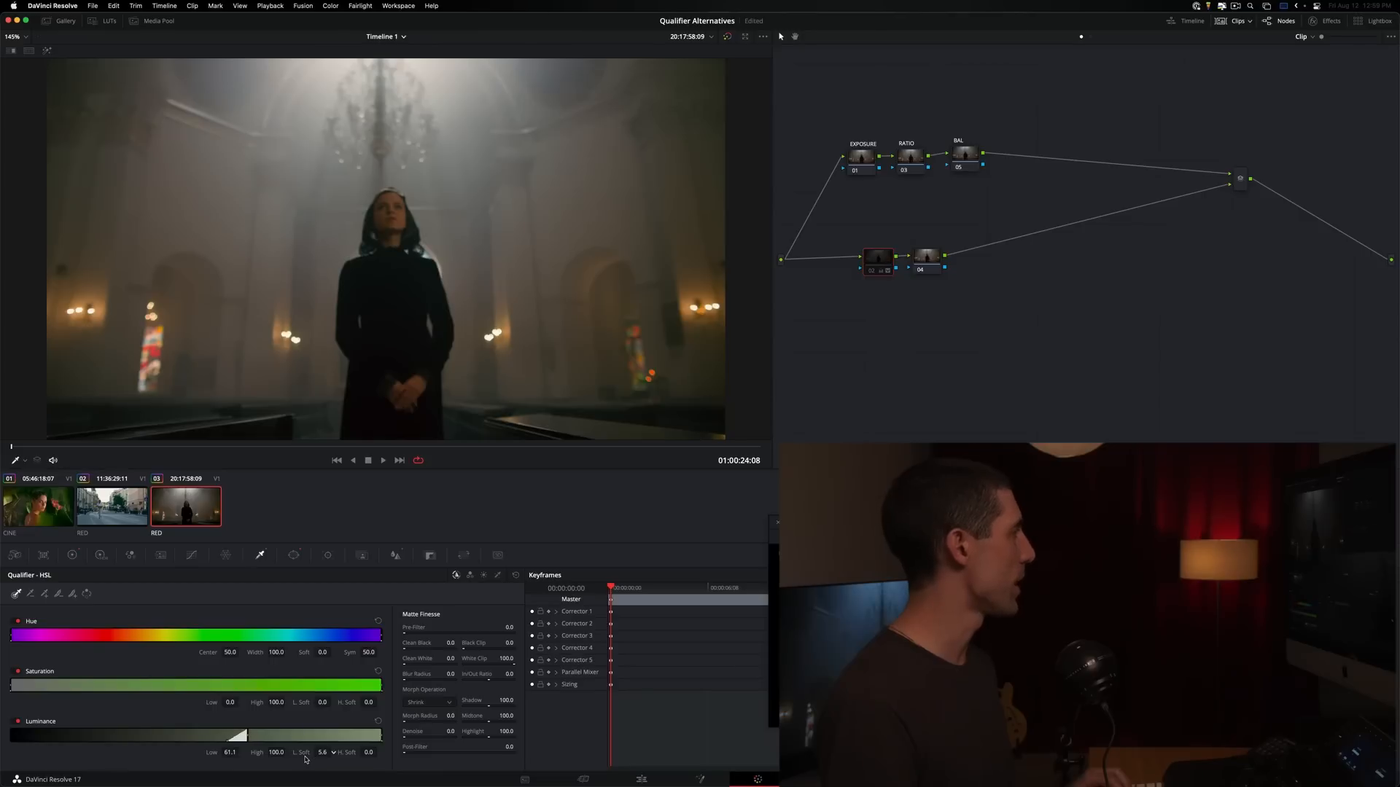
pyautogui.click(877, 257)
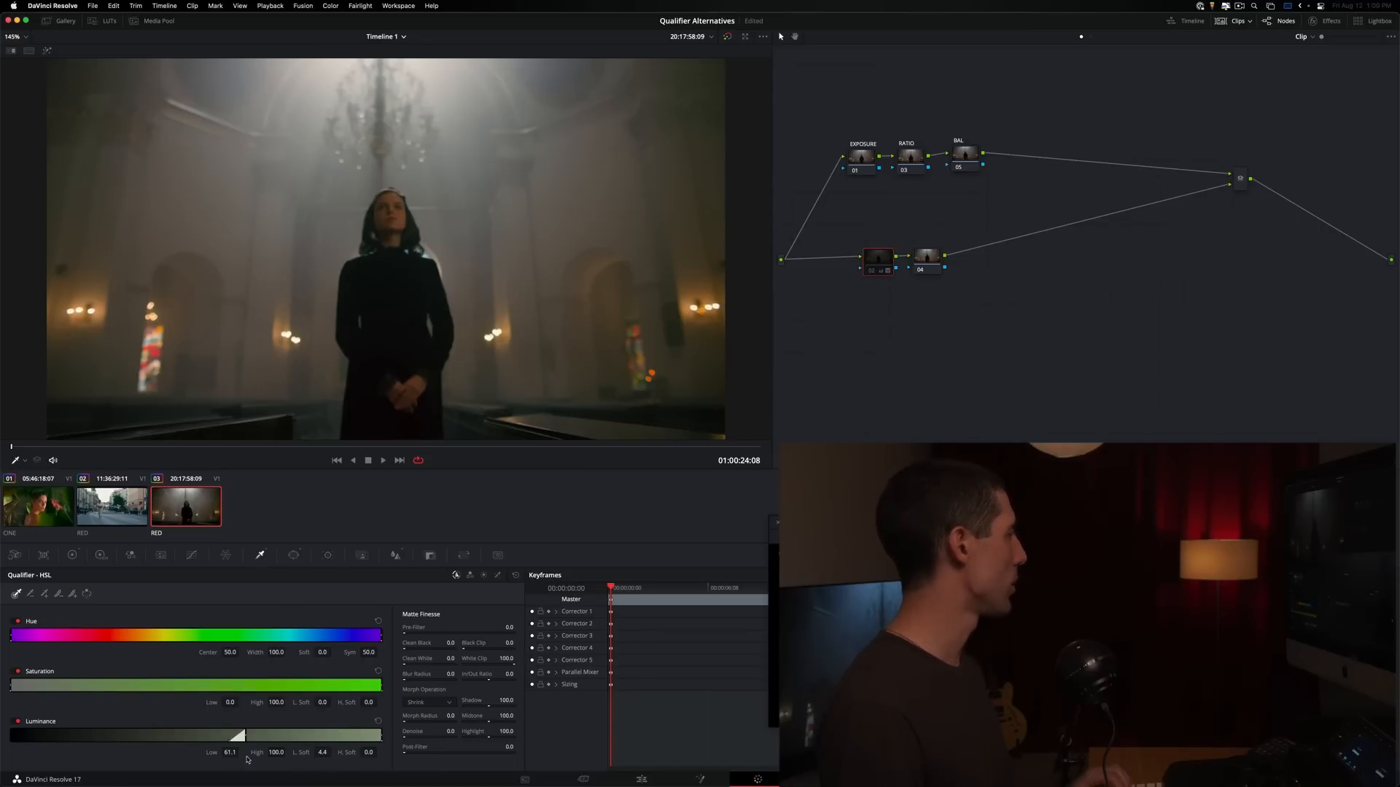
pyautogui.moveTo(551, 347)
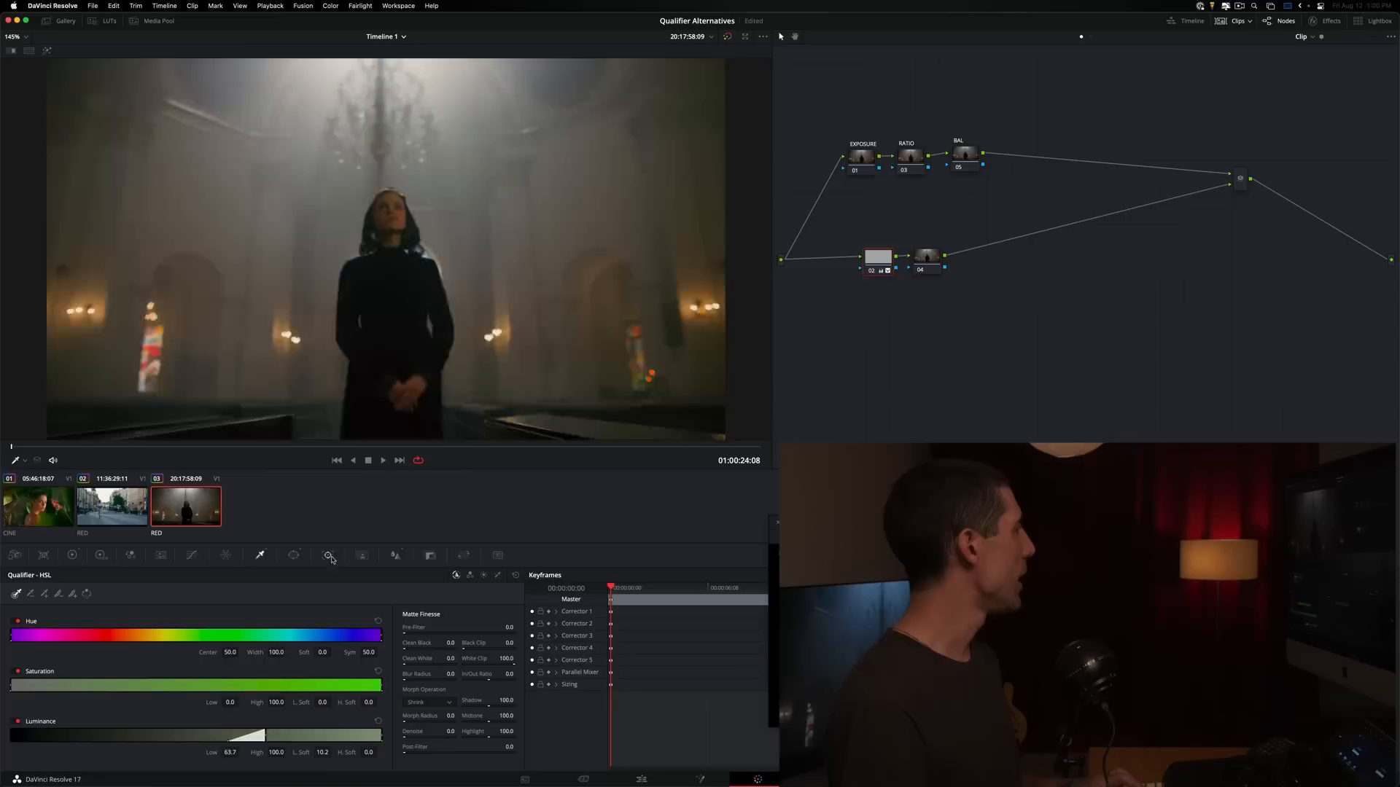
# - Limit the lamp key with a soft linear window dragged across the church interior
pyautogui.click(293, 554)
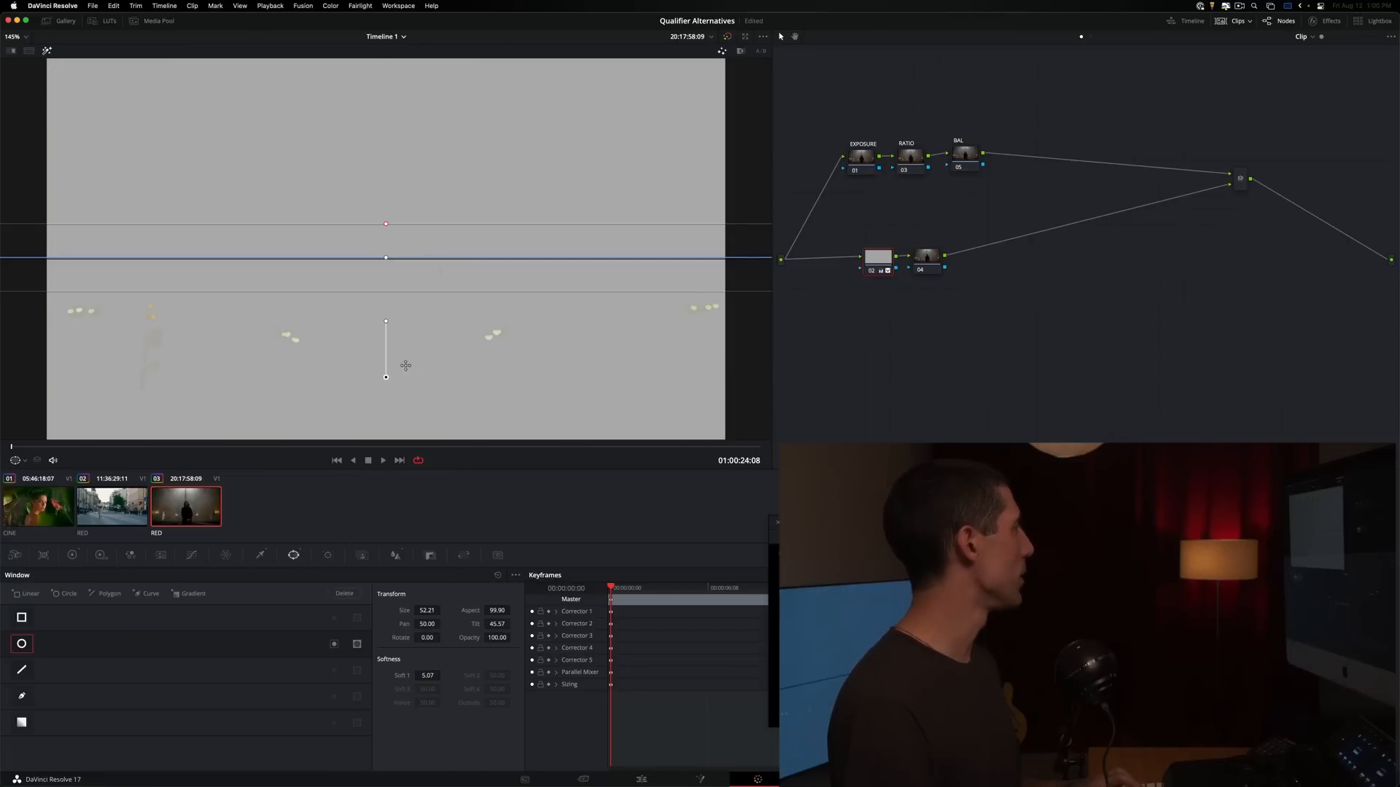
pyautogui.moveTo(385, 366); pyautogui.dragTo(383, 388)
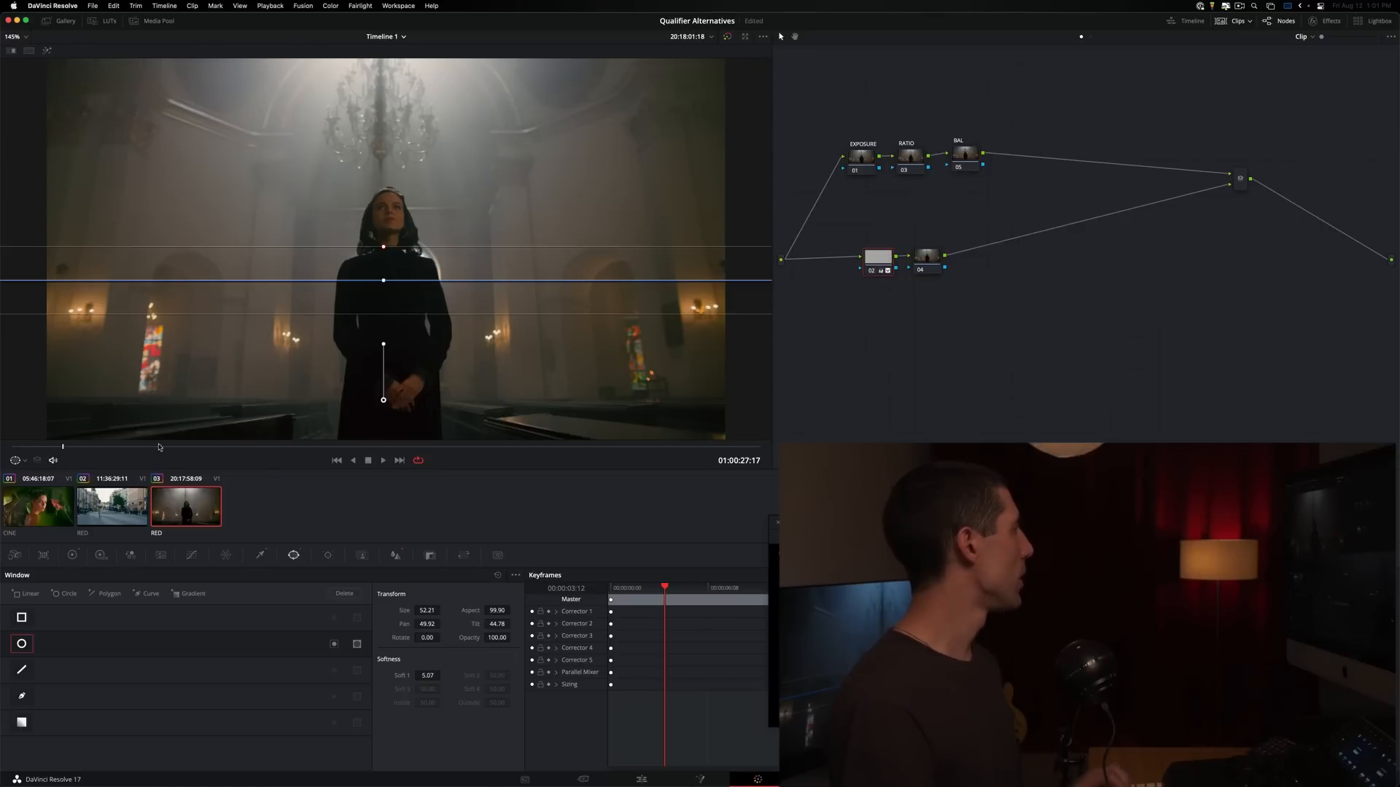
pyautogui.click(73, 554)
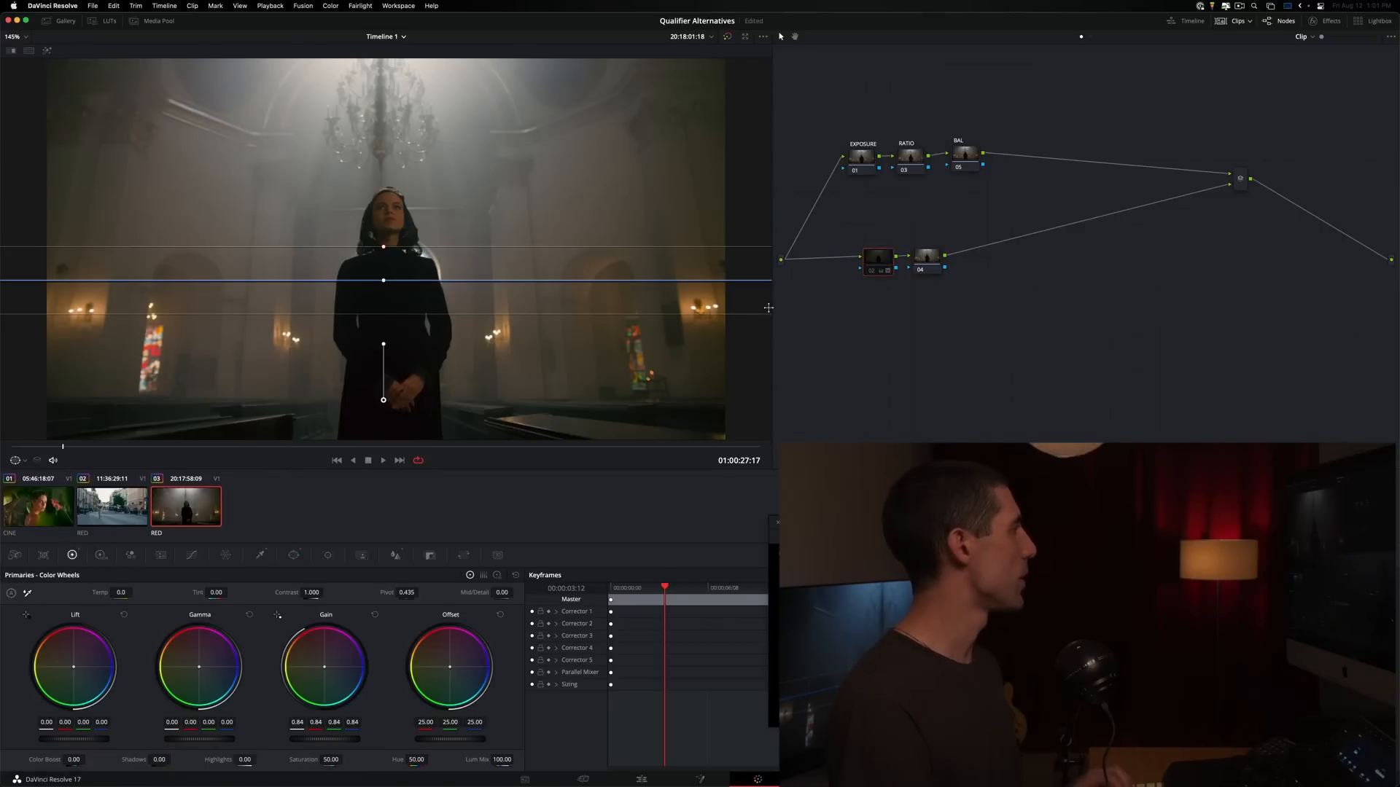
pyautogui.click(876, 257)
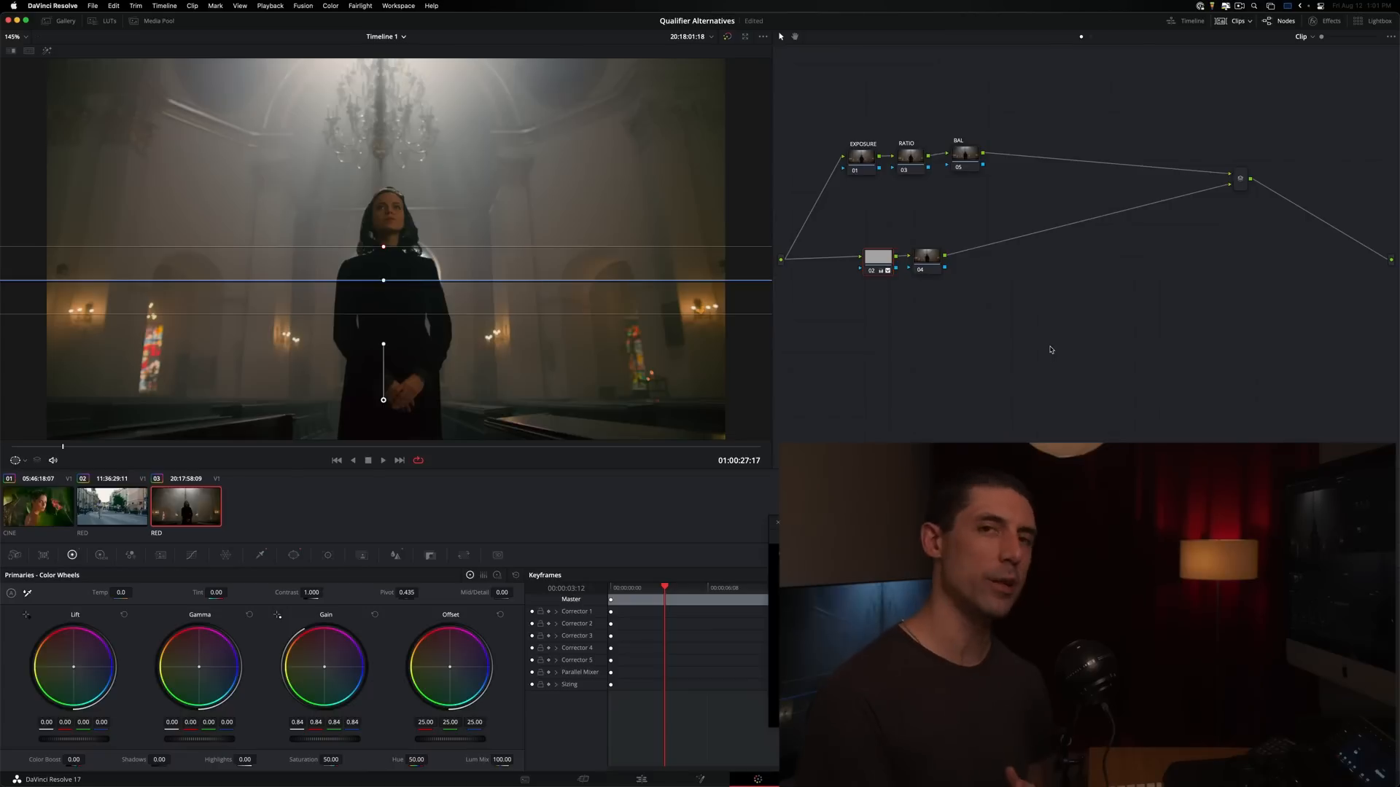